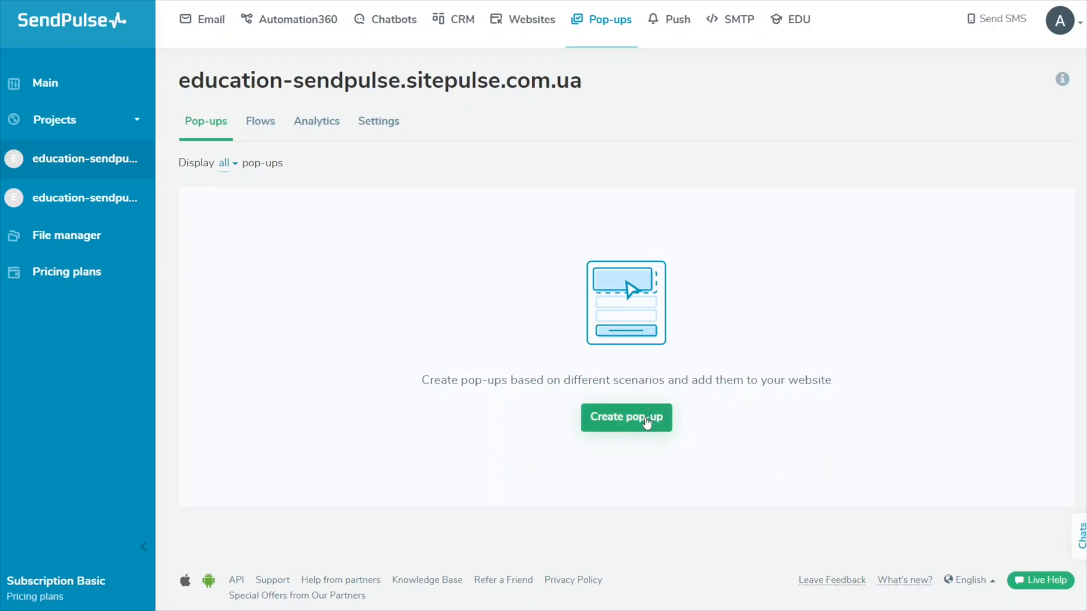
- Preview the yellow early-discount template as a Custom form, then return to the template gallery
left_click(625, 418)
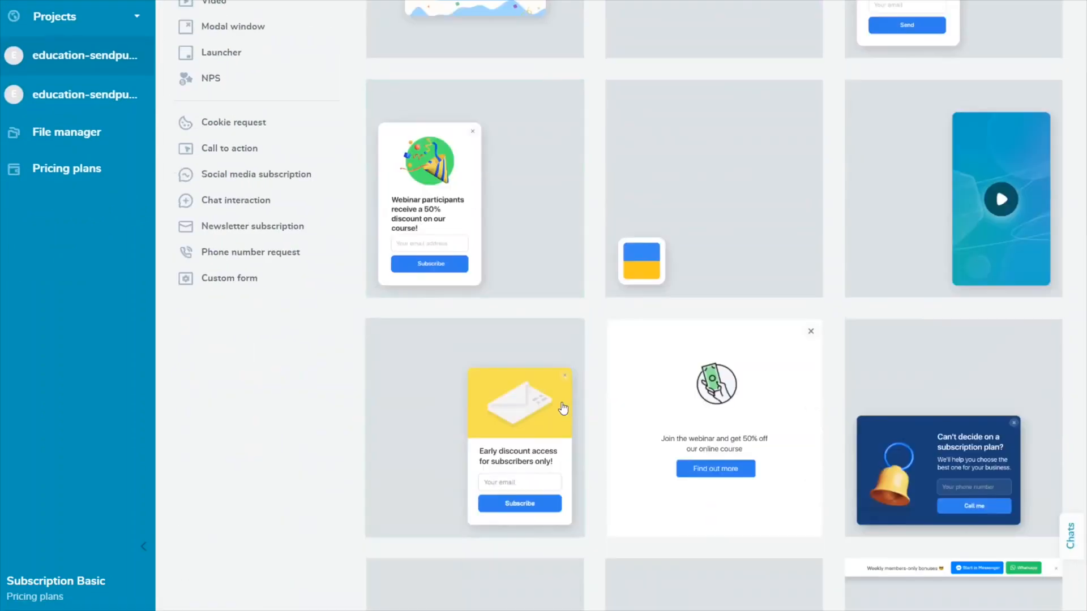
left_click(520, 402)
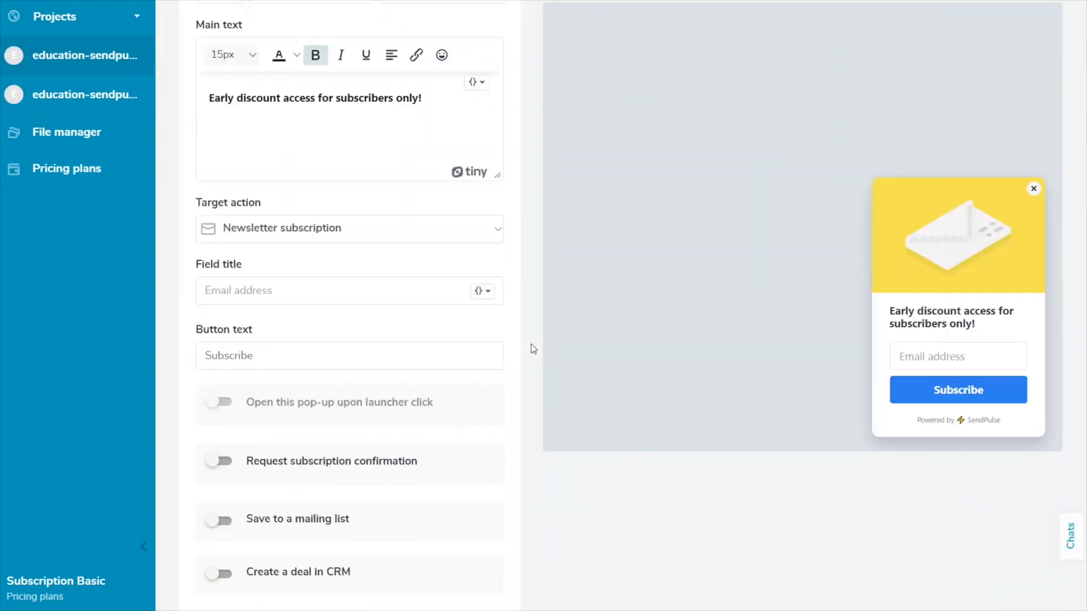
left_click(348, 228)
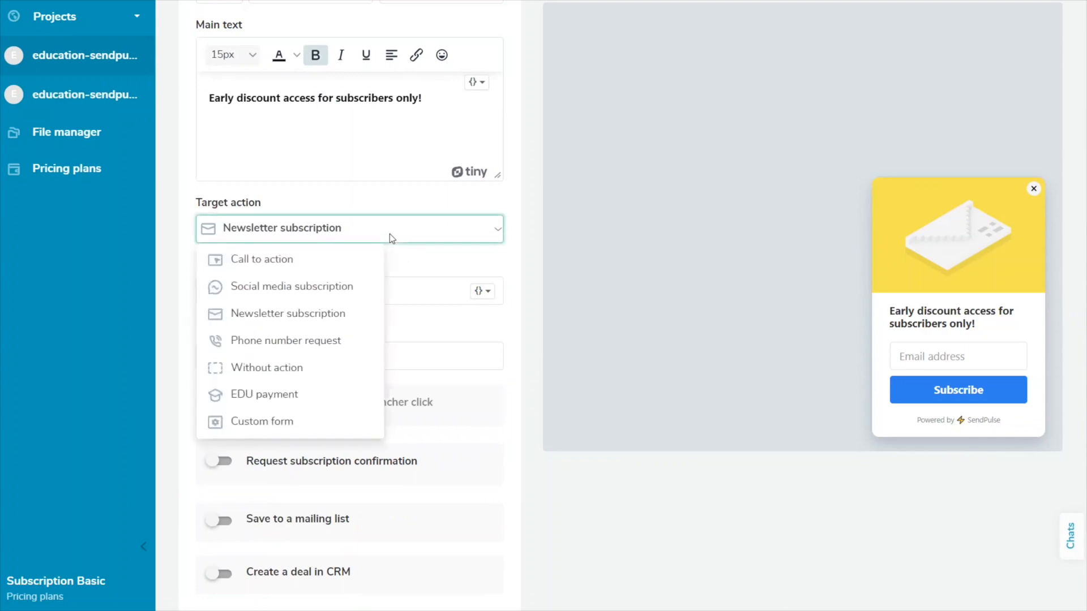
mouse_move(261, 421)
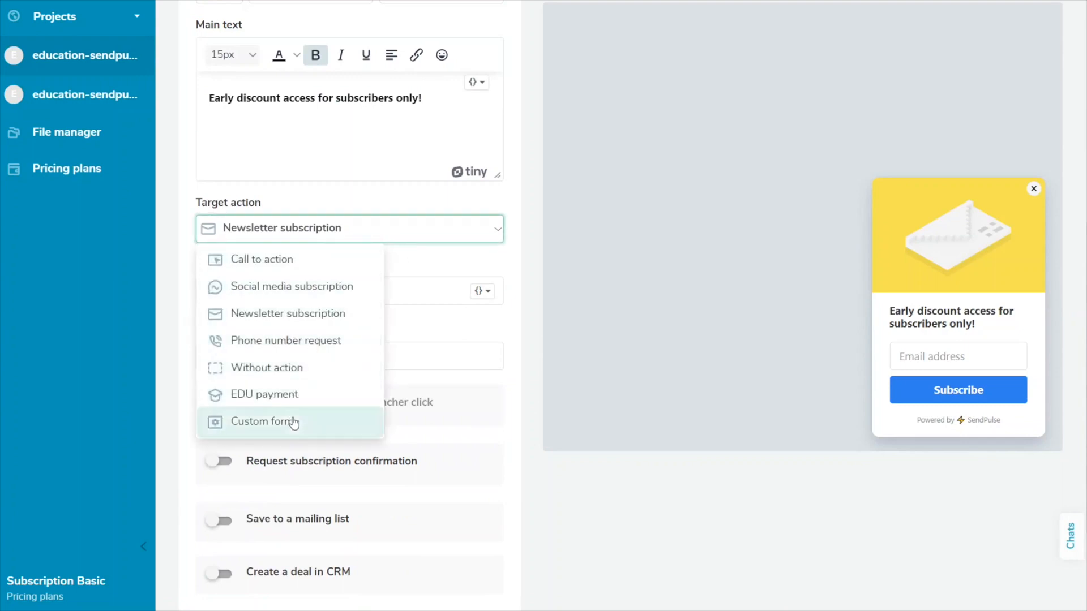
left_click(265, 422)
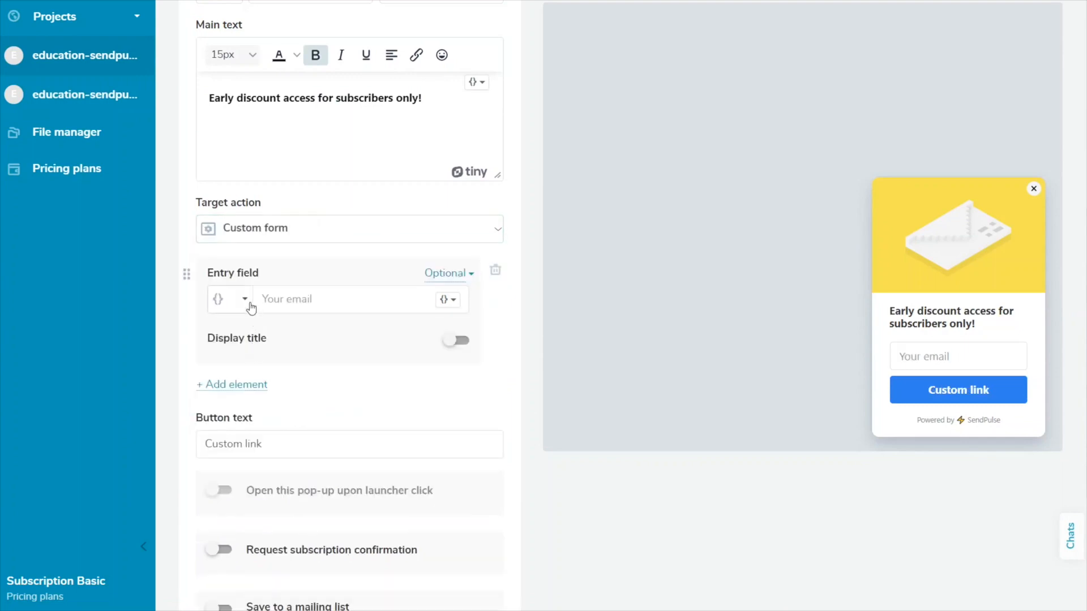
left_click(229, 299)
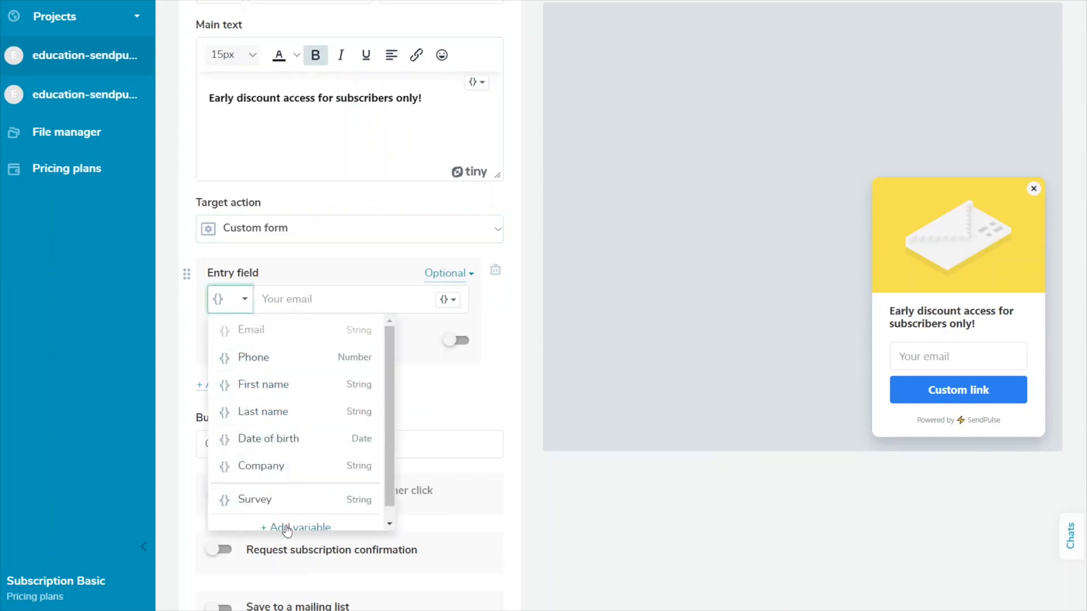
left_click(294, 528)
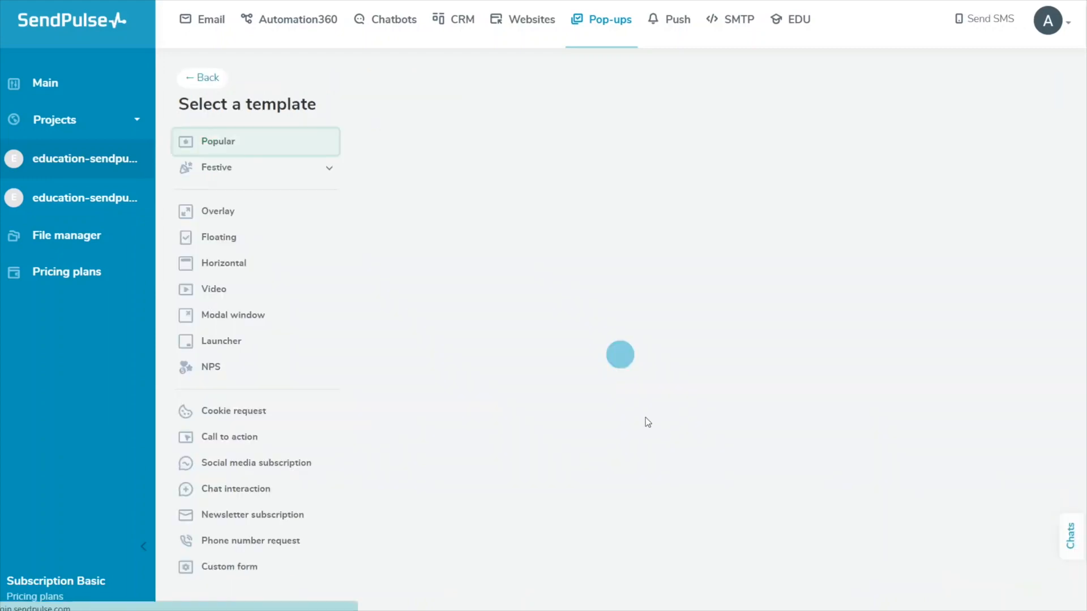
- Select the yellow early-discount template and set its target action to Custom form
scroll("down", 3)
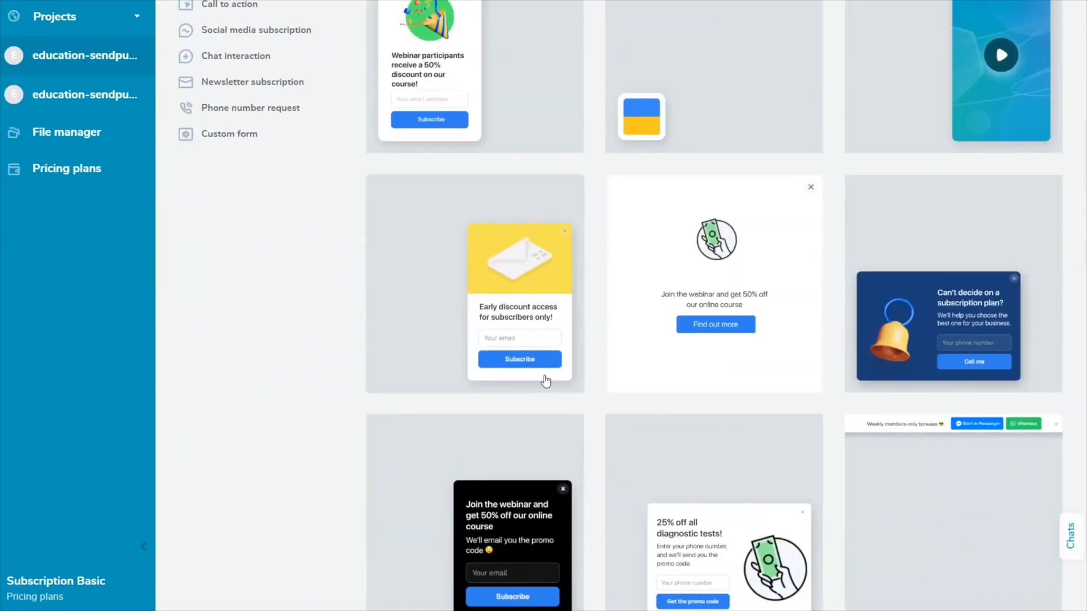
left_click(519, 284)
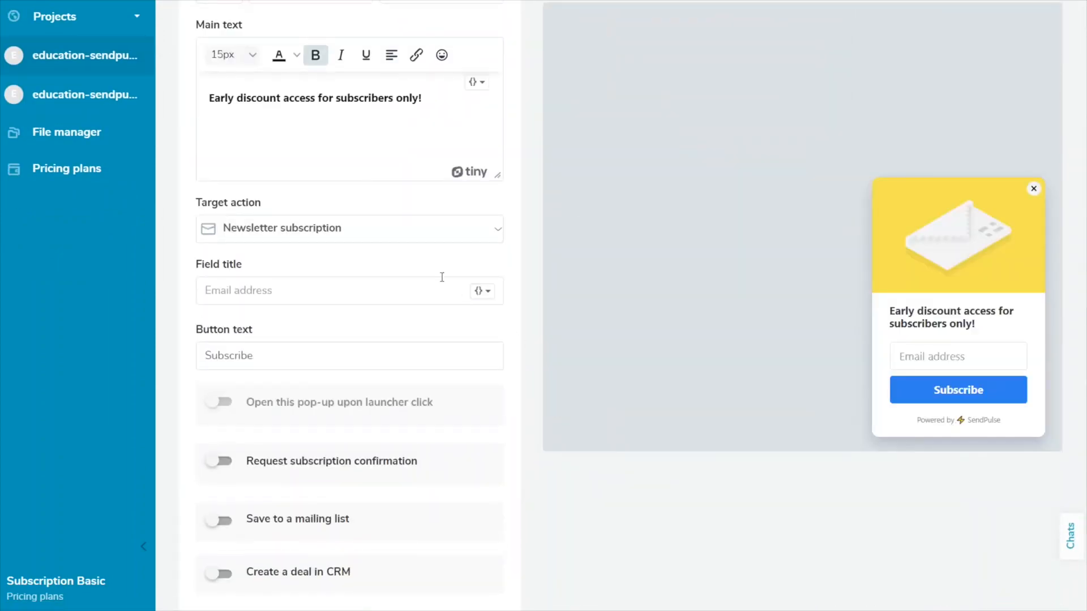
left_click(348, 228)
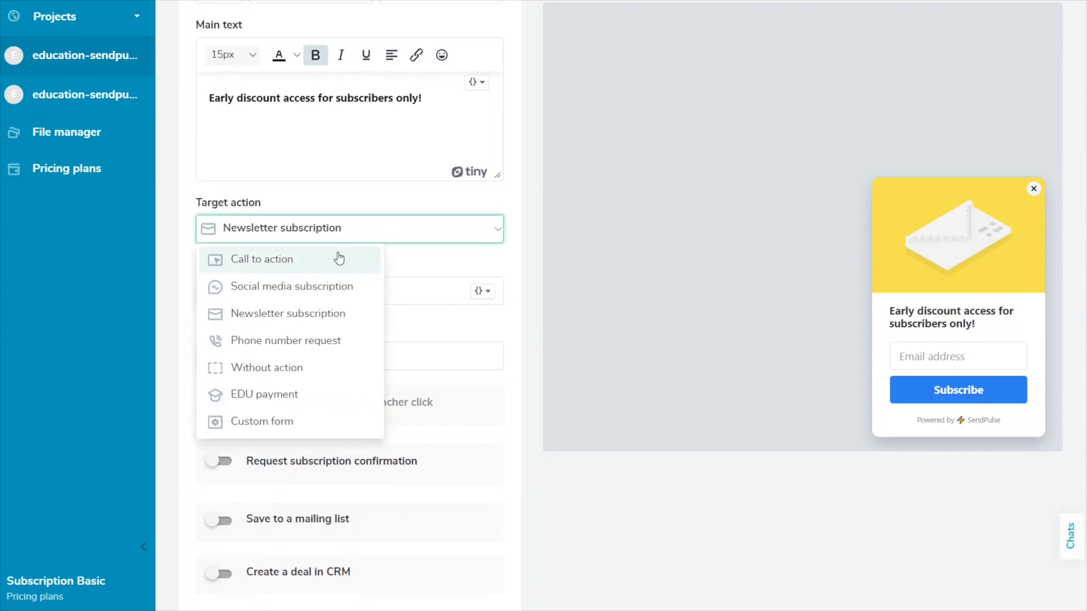
left_click(262, 421)
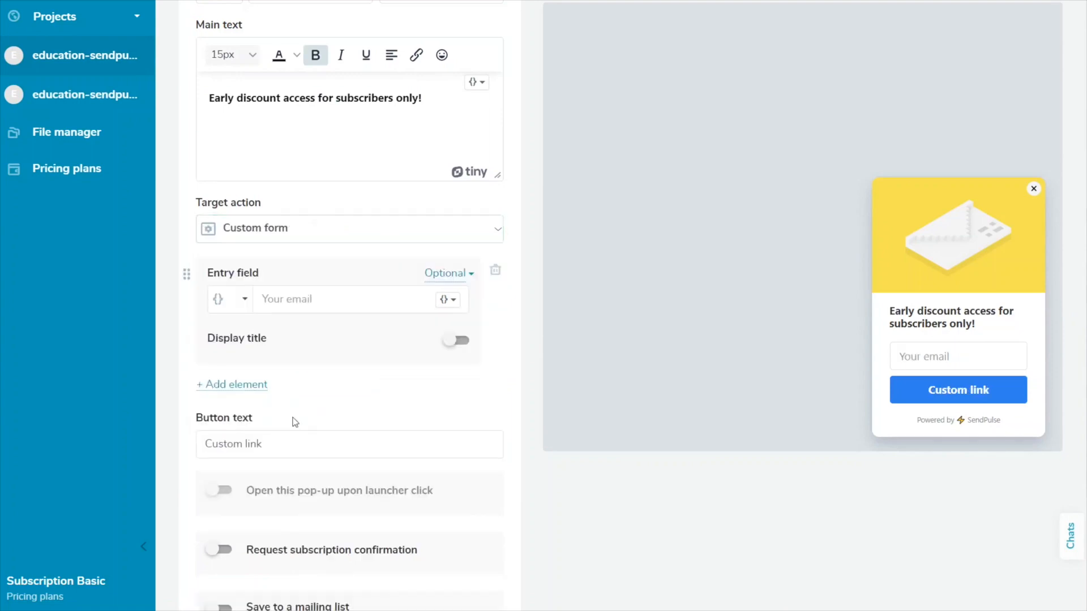
left_click(229, 299)
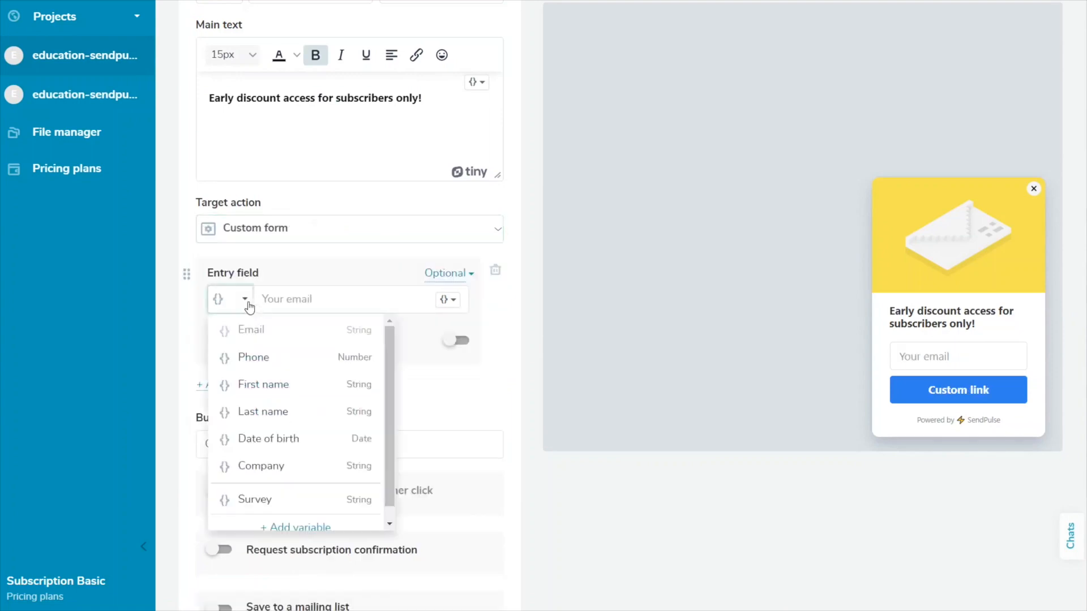
- Try adding an 'Age' variable with Date and Link types, then cancel it
left_click(296, 528)
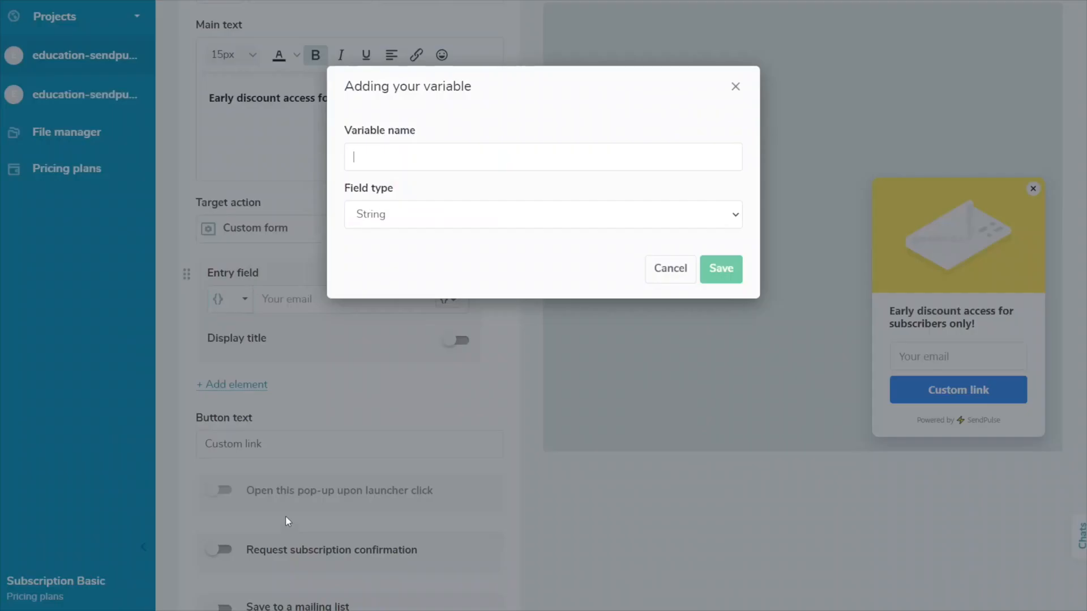
type("A")
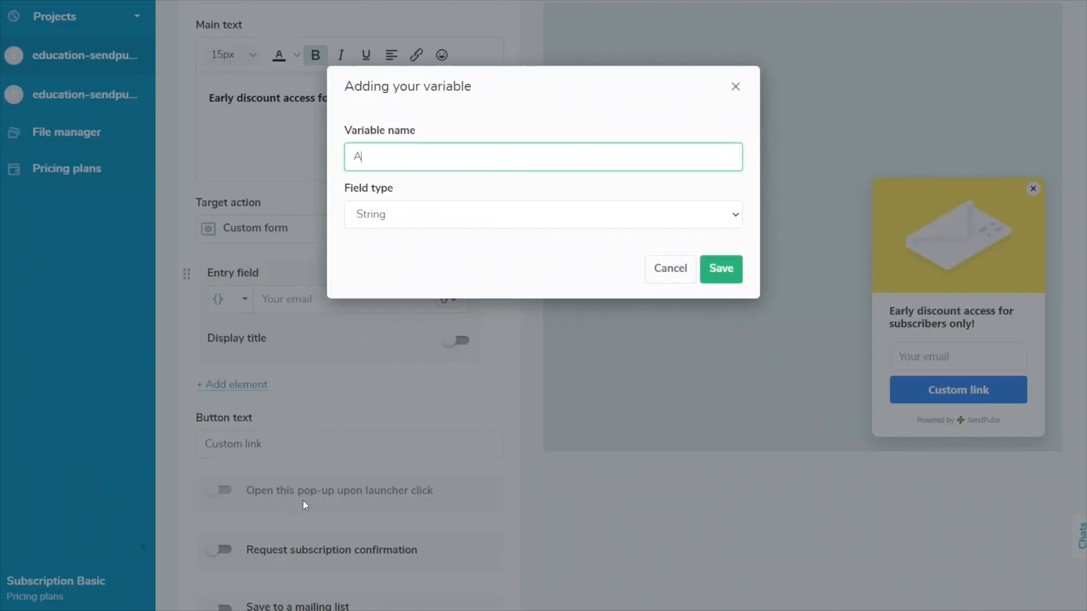
type("ge")
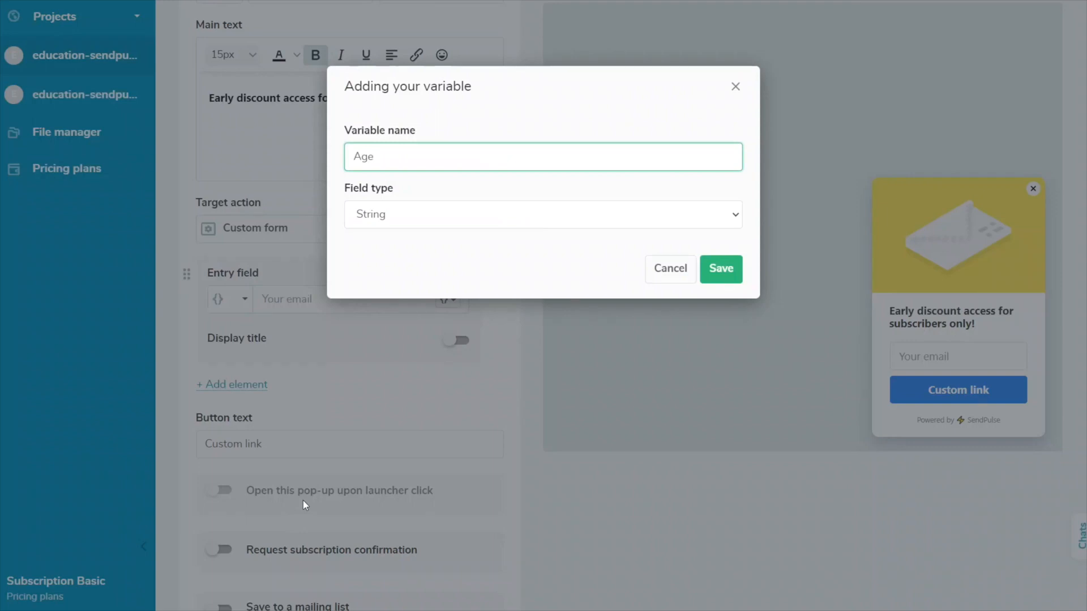
left_click(543, 213)
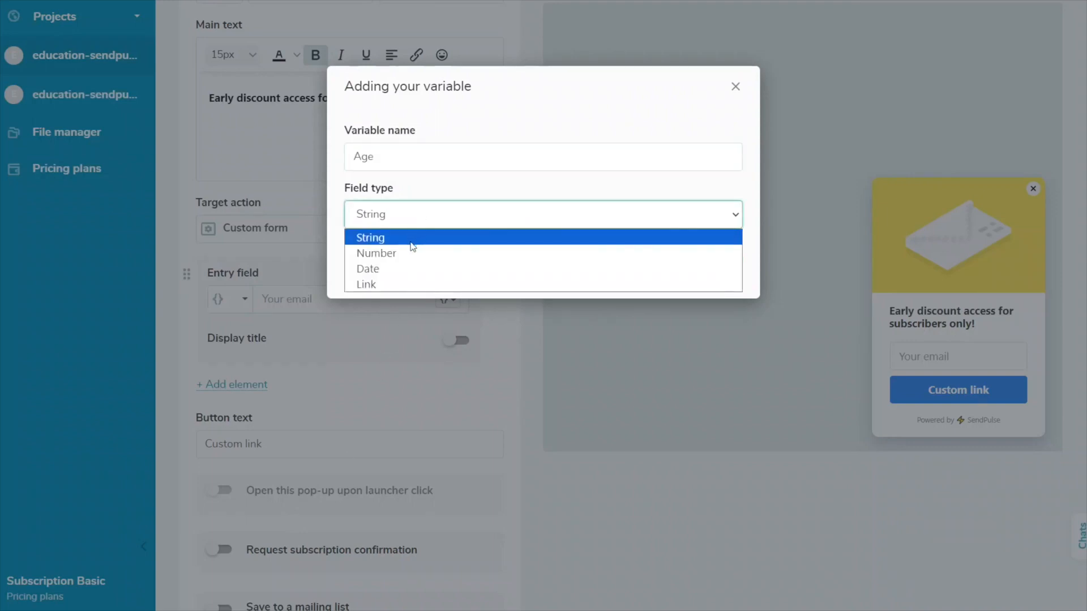
left_click(367, 269)
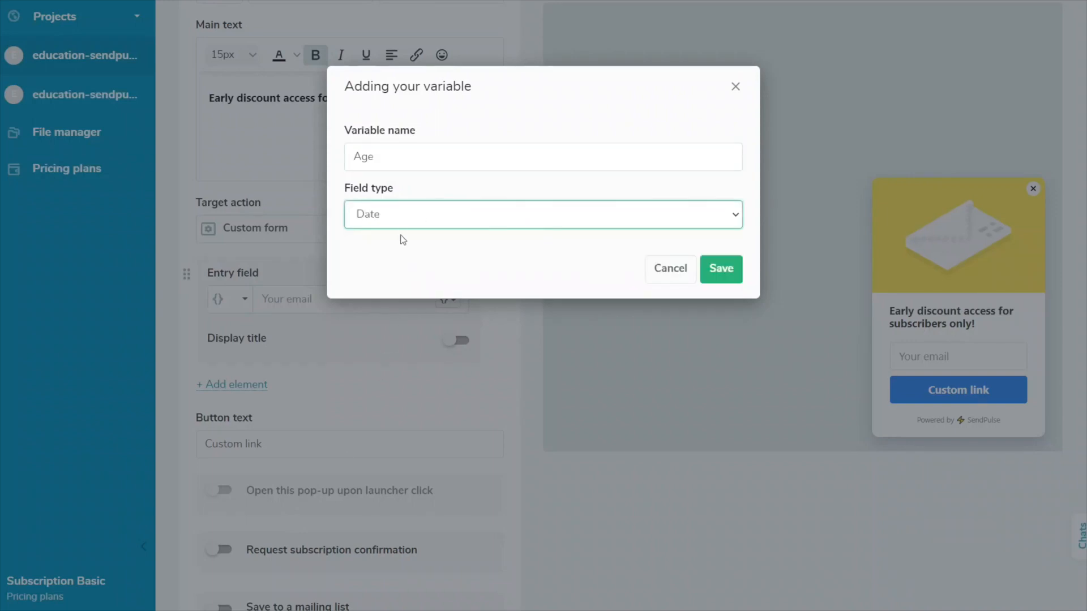
left_click(543, 214)
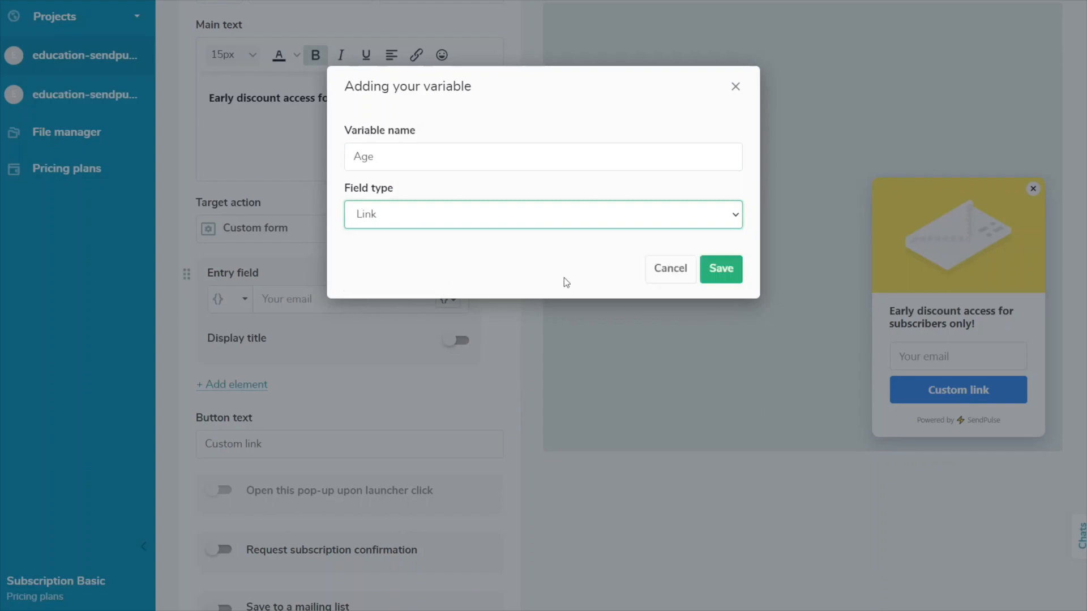
left_click(670, 269)
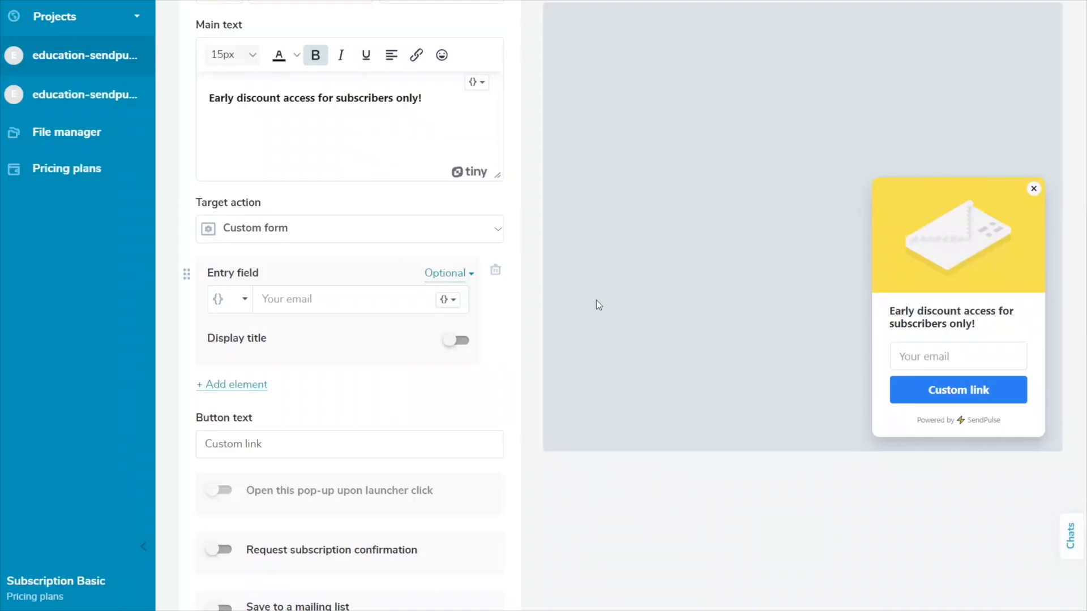
- Title the optional entry field 'Enter your email' and link it to the Email variable
left_click(455, 340)
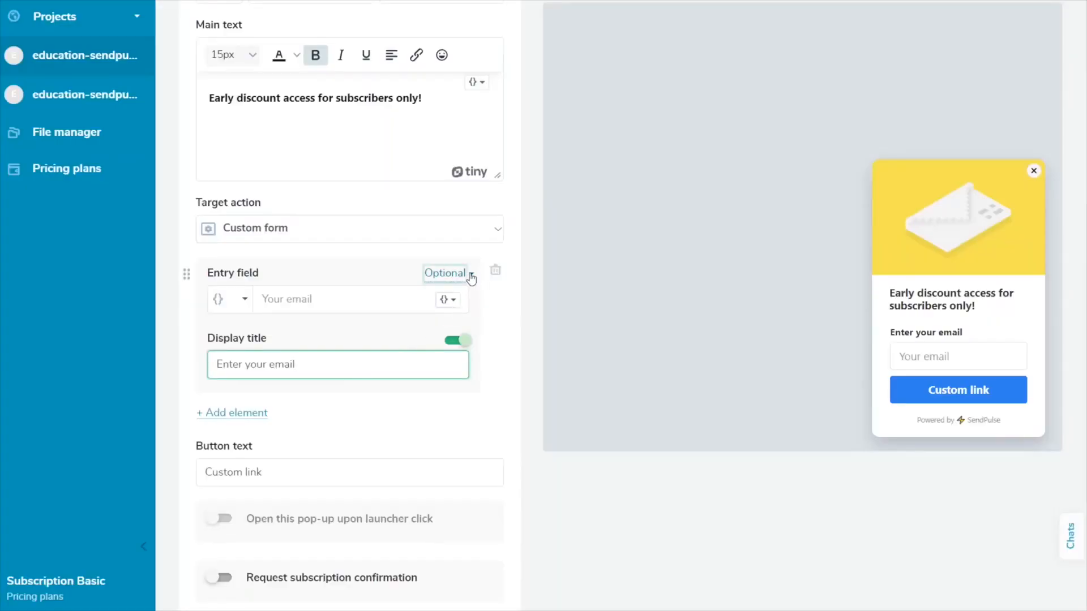
left_click(444, 272)
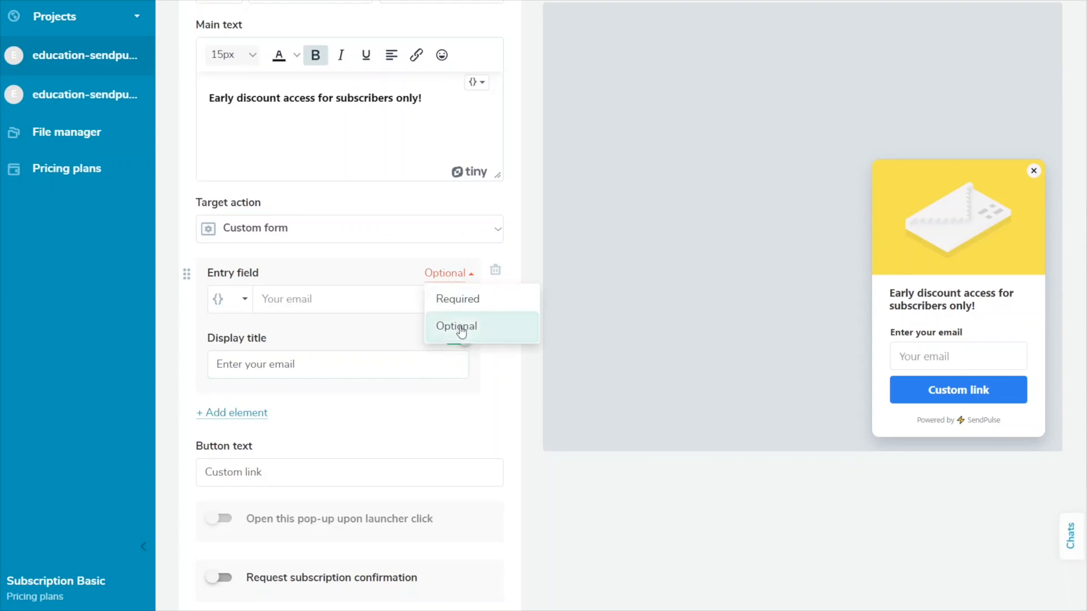
left_click(448, 299)
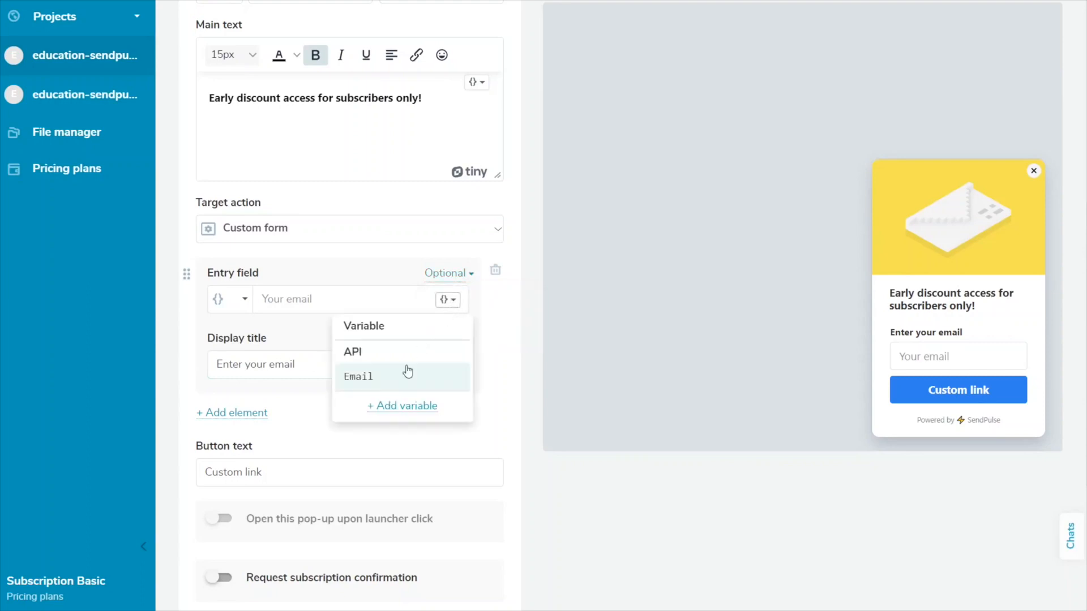
left_click(358, 377)
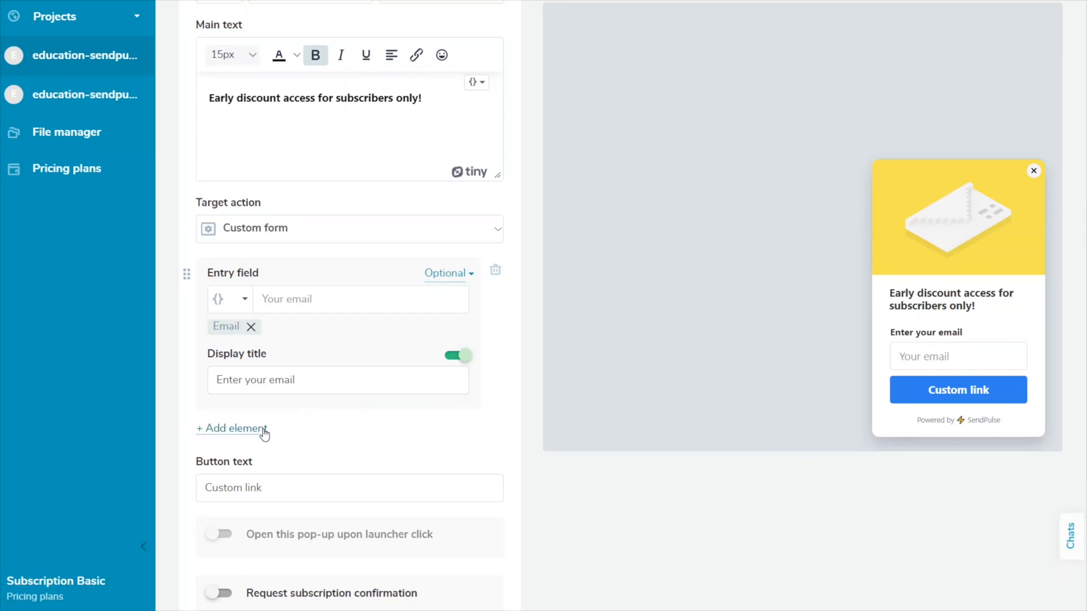
mouse_move(260, 435)
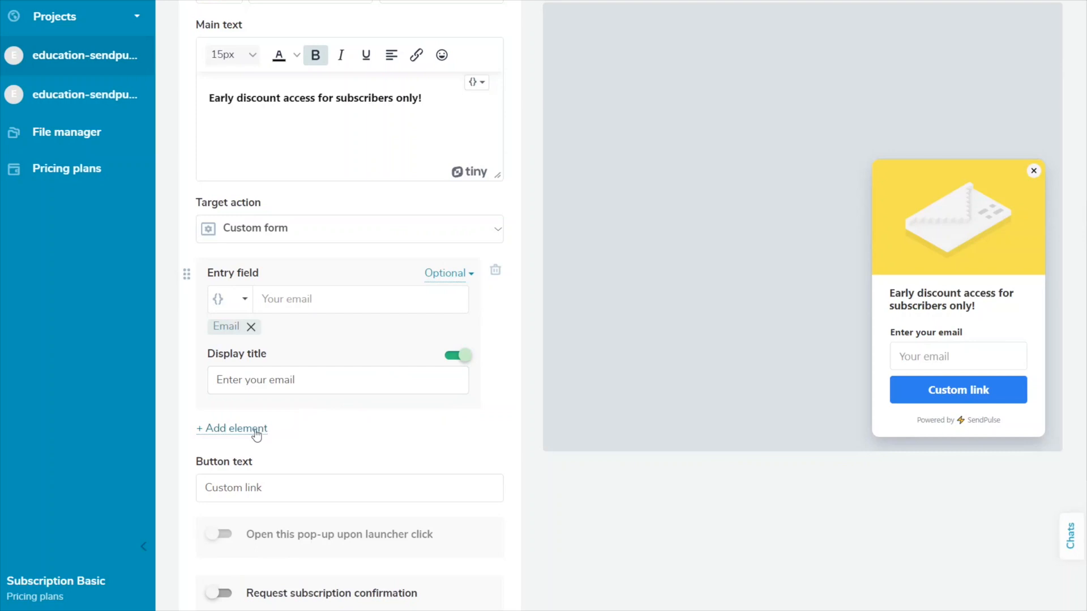
- Try a Survey checkbox 'I consent to personal data processing', then delete it
left_click(231, 428)
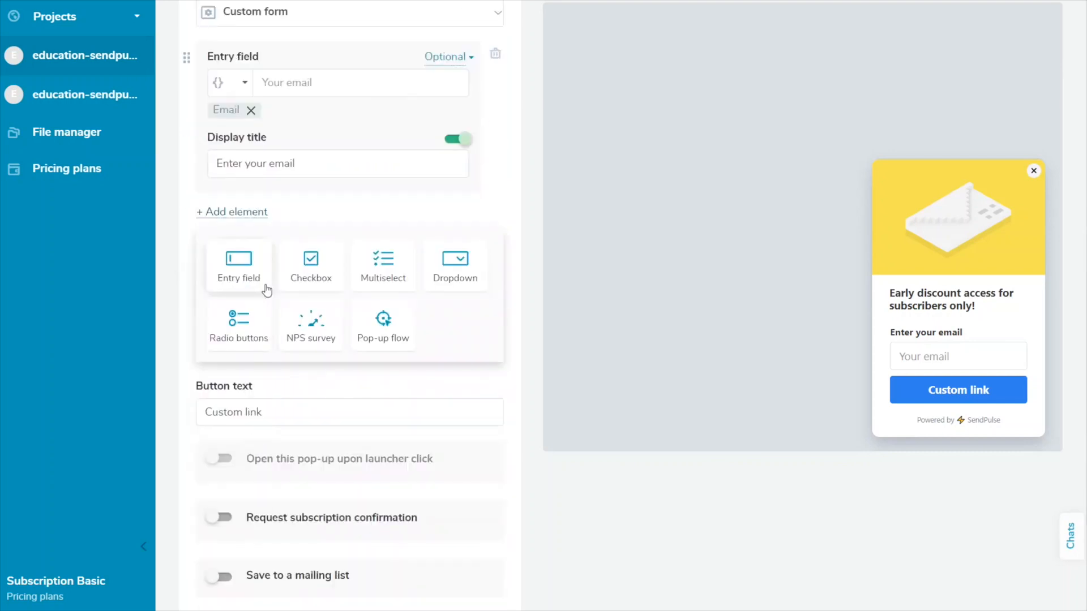
left_click(238, 266)
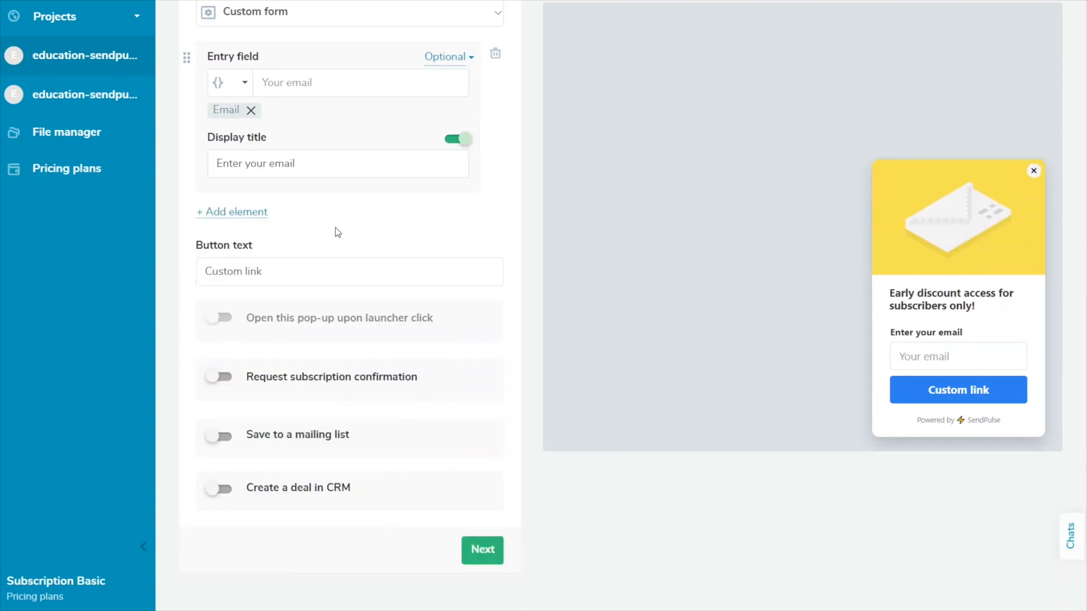
left_click(231, 211)
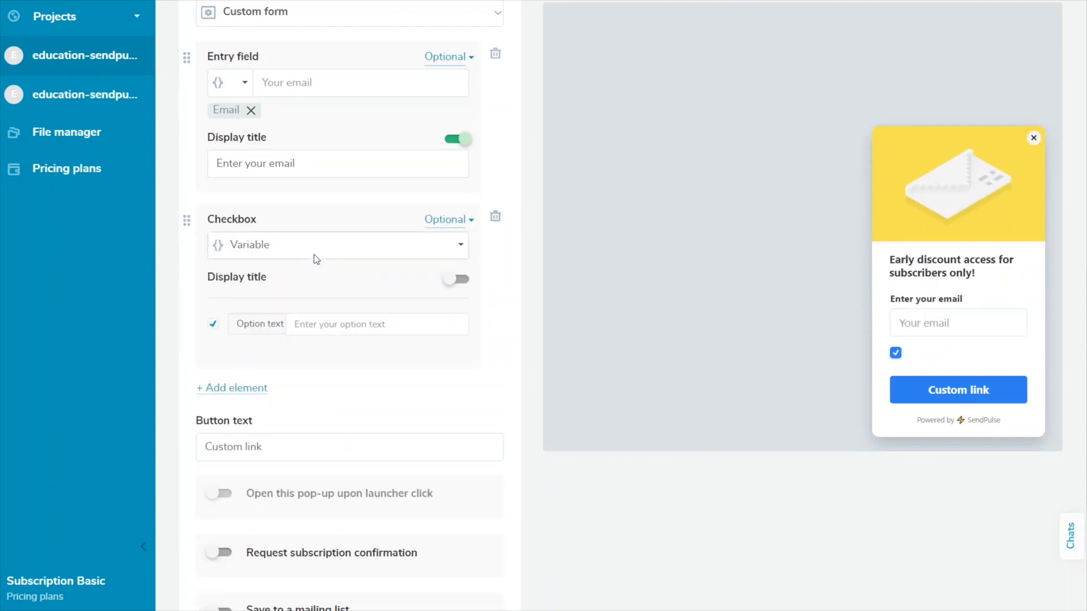
left_click(338, 245)
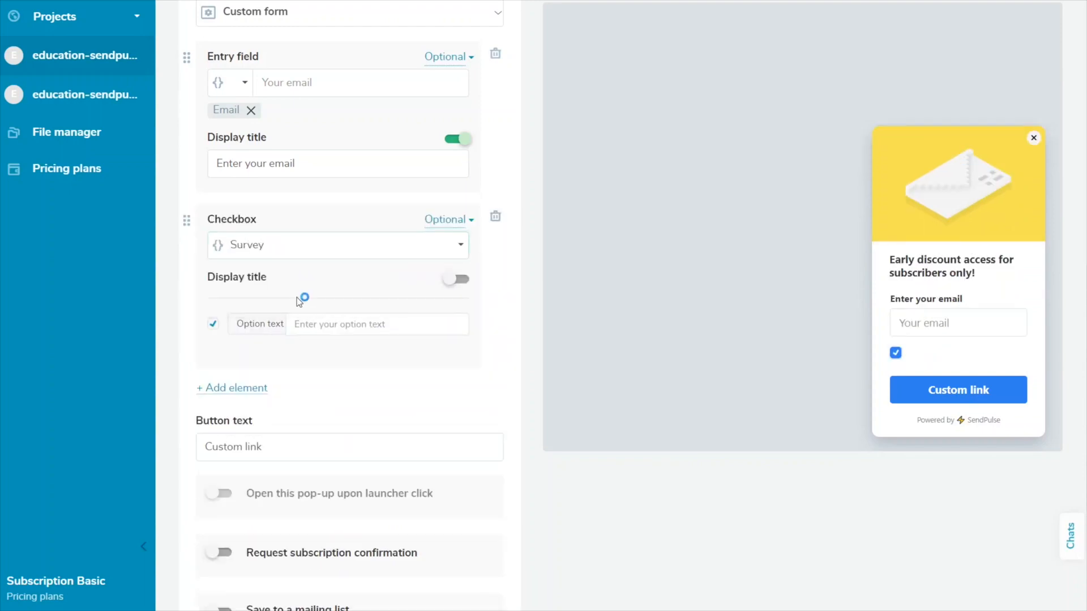
type("I consent to personal data processing")
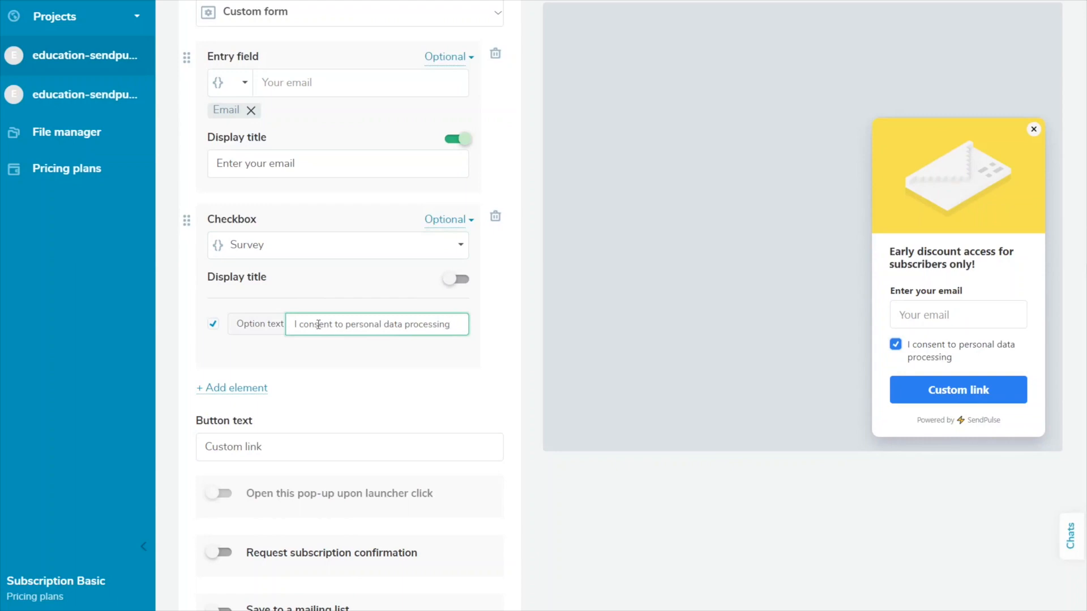
left_click(494, 216)
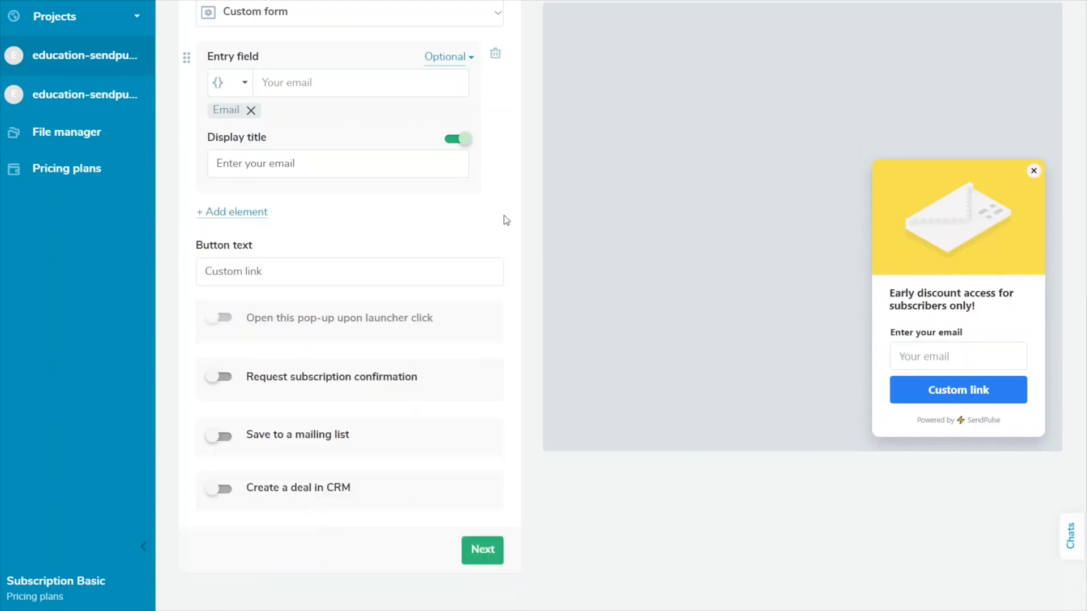
- Try a multiselect element with the second option ticked by default, then delete it
left_click(231, 213)
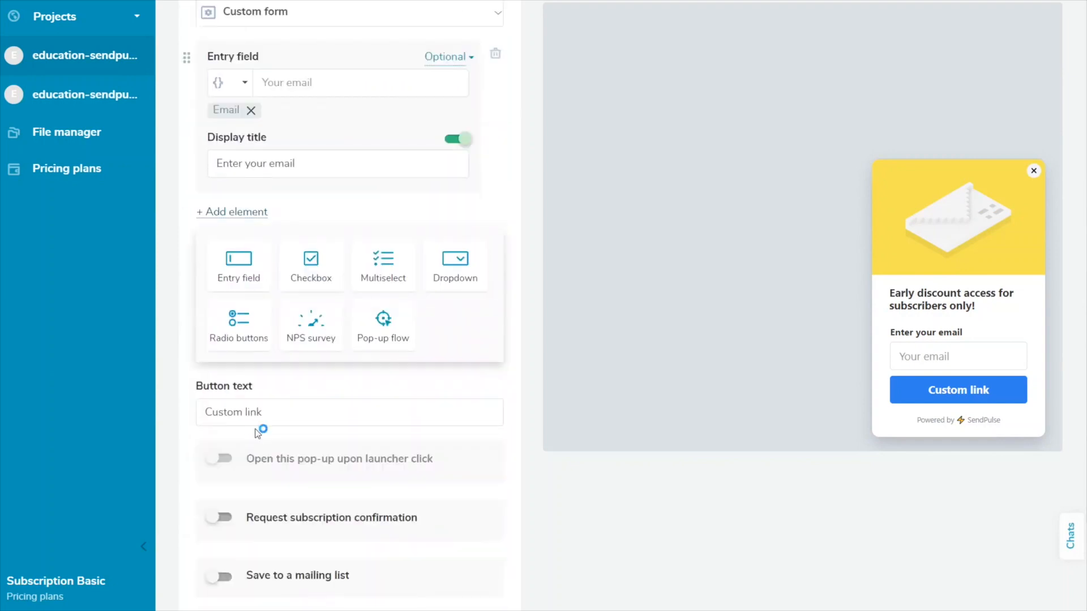
left_click(239, 266)
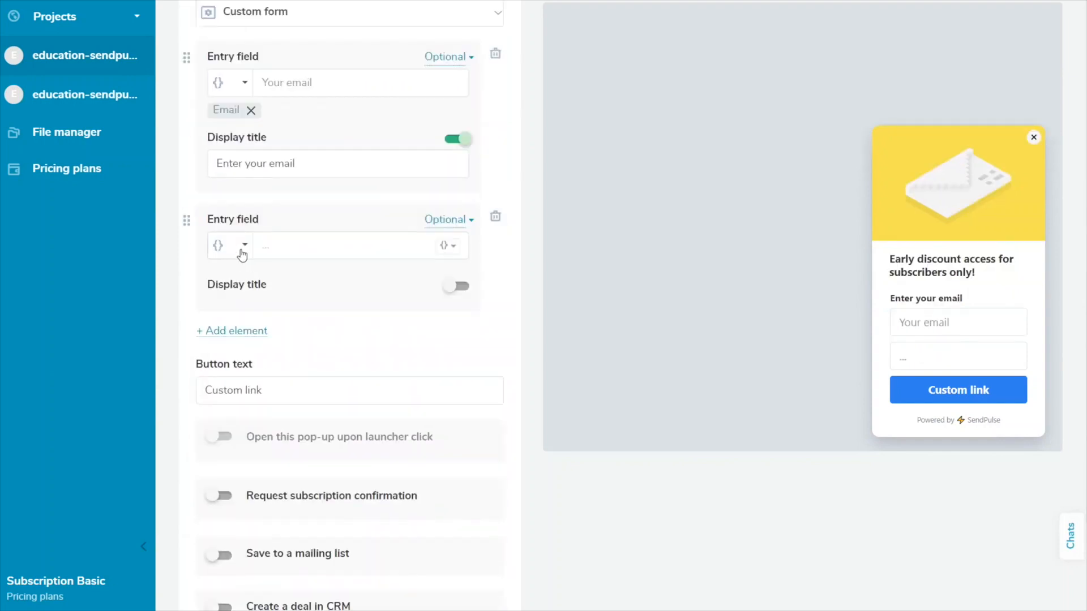
left_click(228, 245)
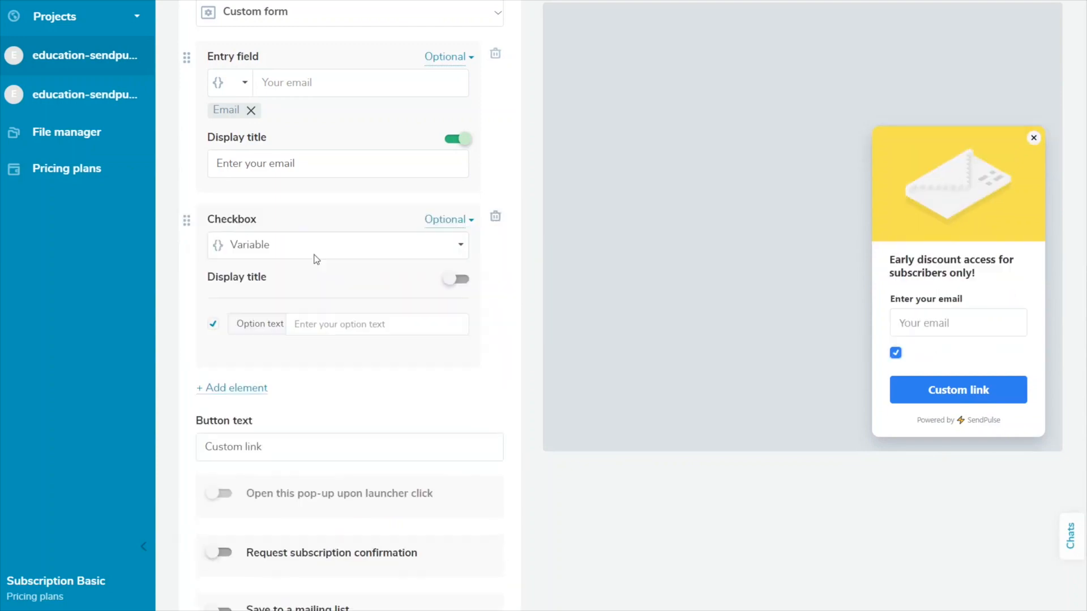
left_click(337, 245)
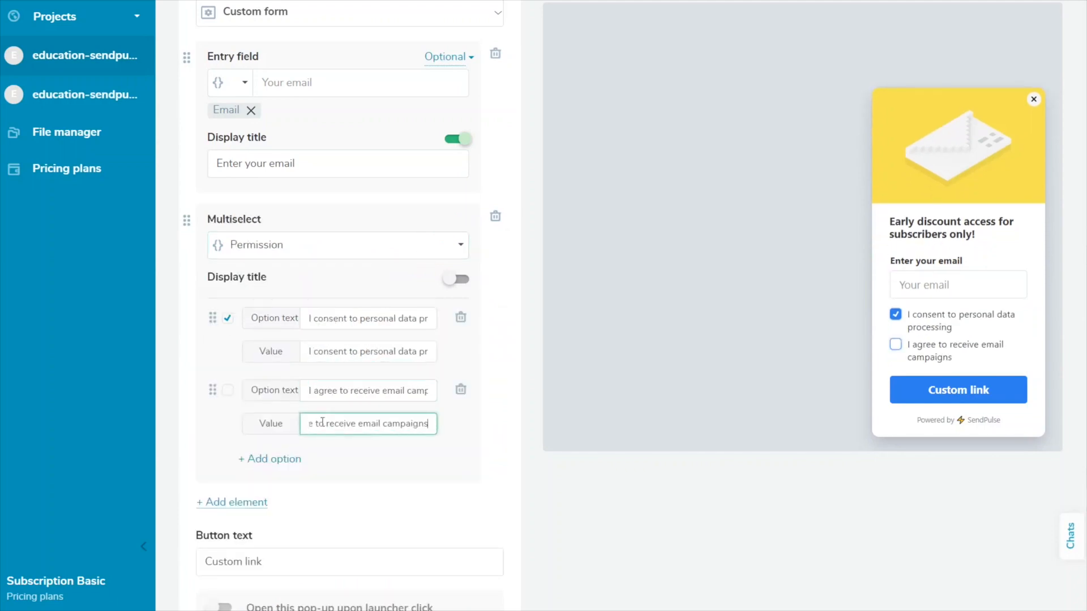
left_click(228, 390)
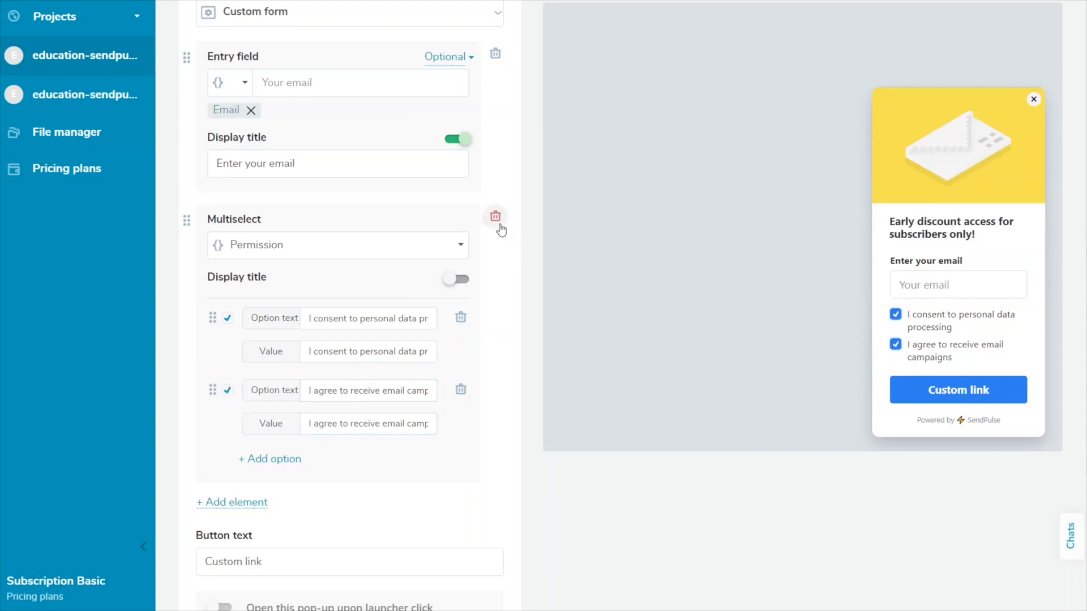
left_click(495, 216)
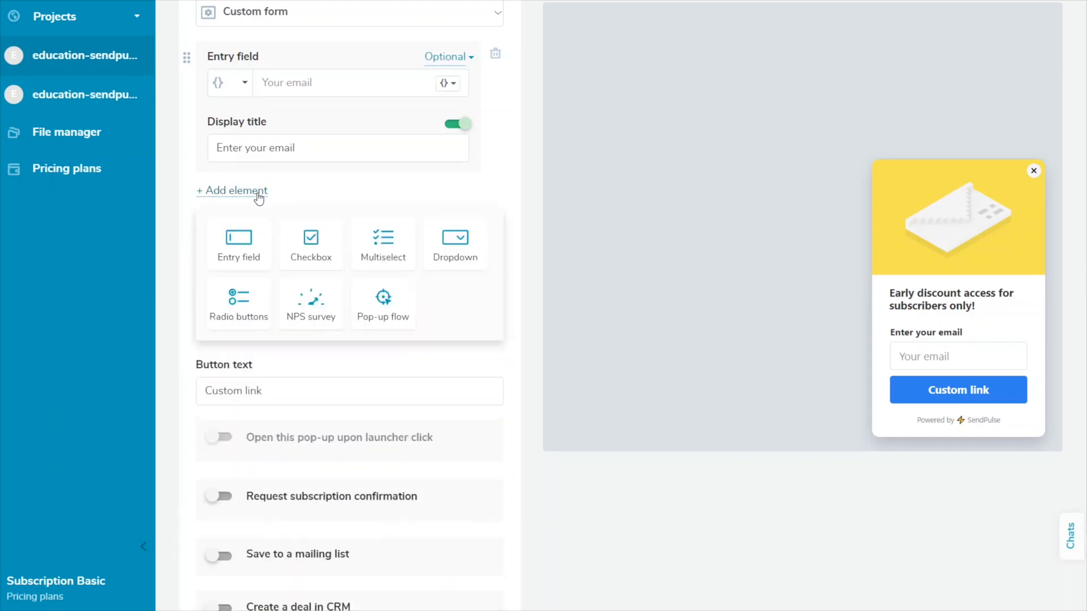
- Add a Survey dropdown titled 'Choose the campaign category you like' with a Sale option
left_click(454, 243)
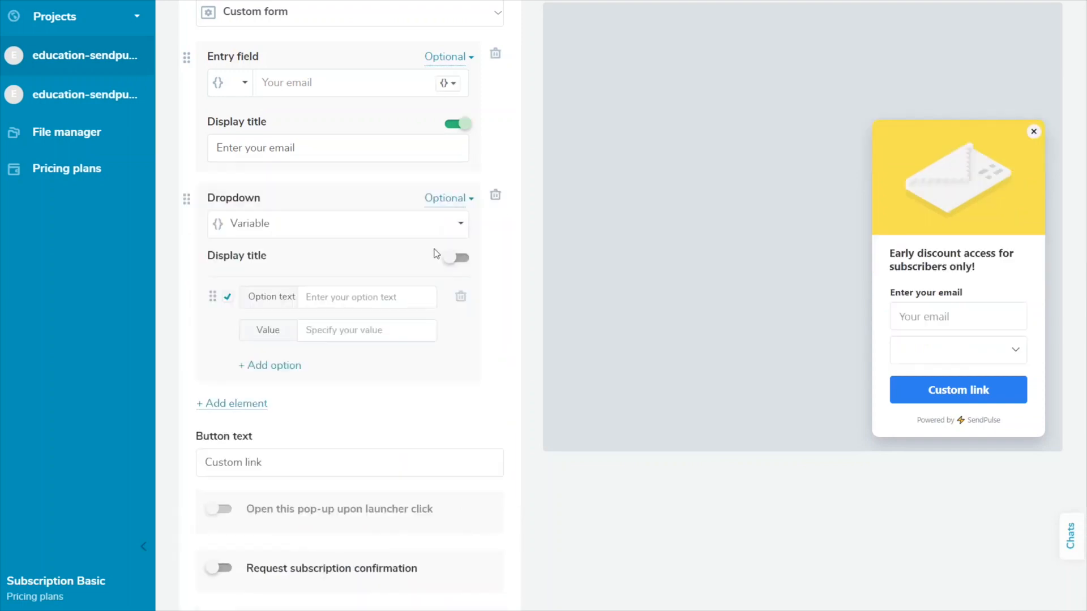
left_click(337, 223)
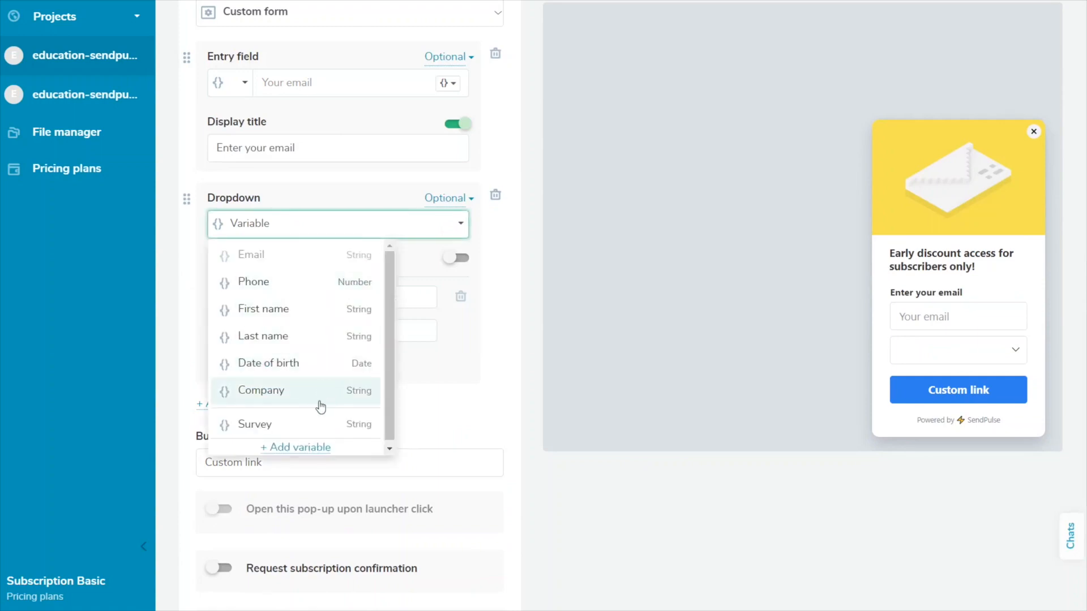
left_click(254, 424)
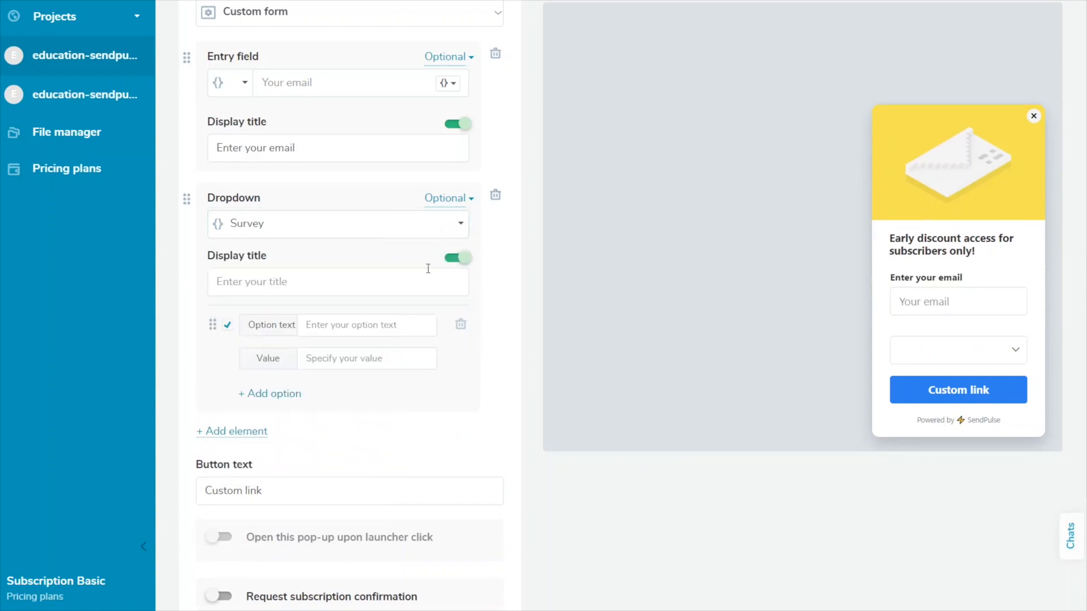
type("Choose the campaign category you like")
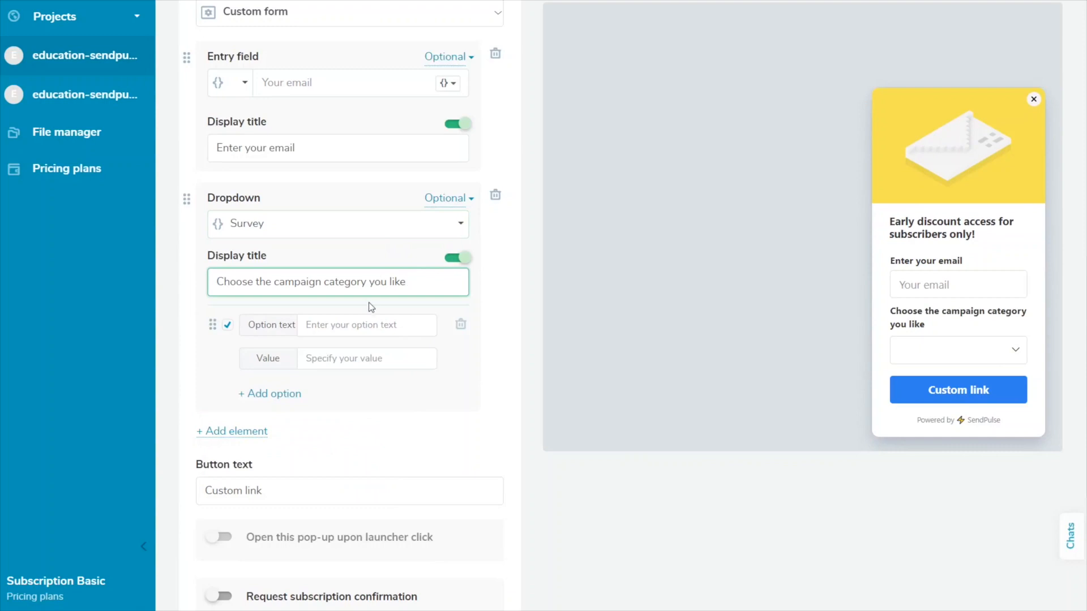
type("Sa")
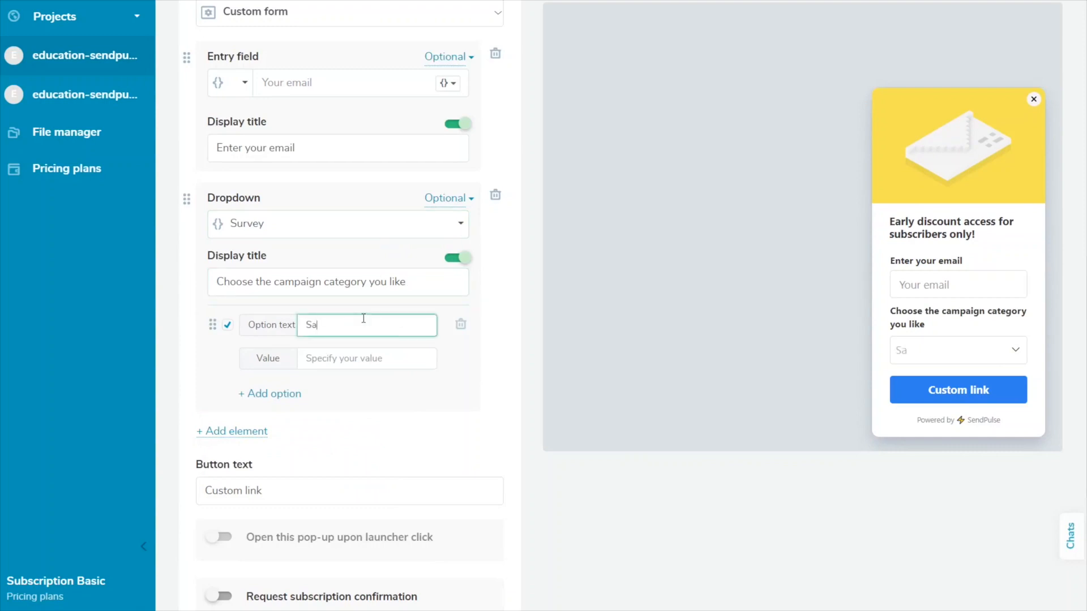
type("le")
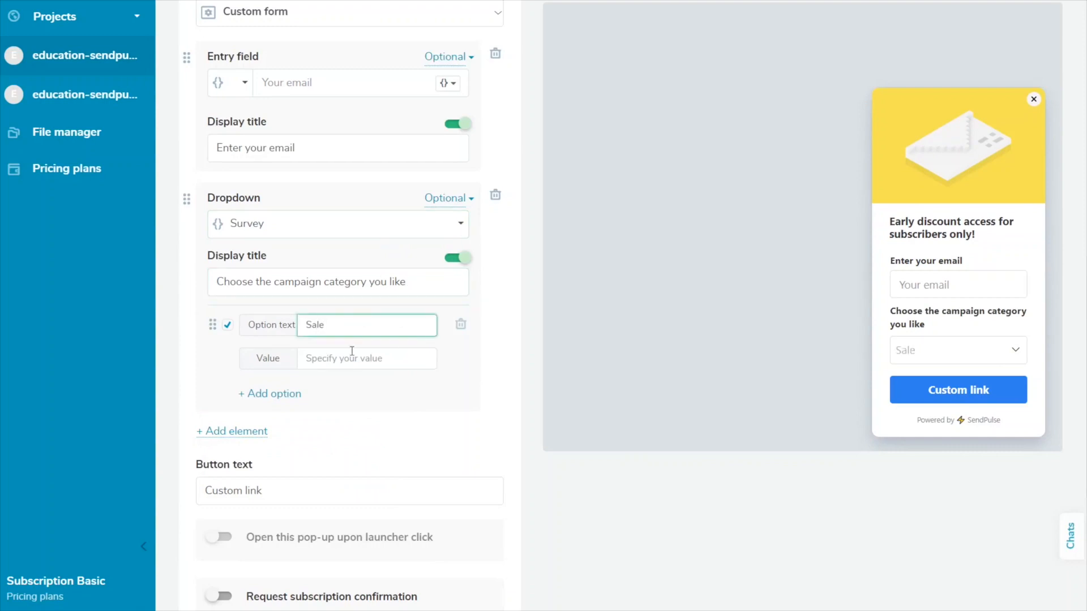
type("Sal")
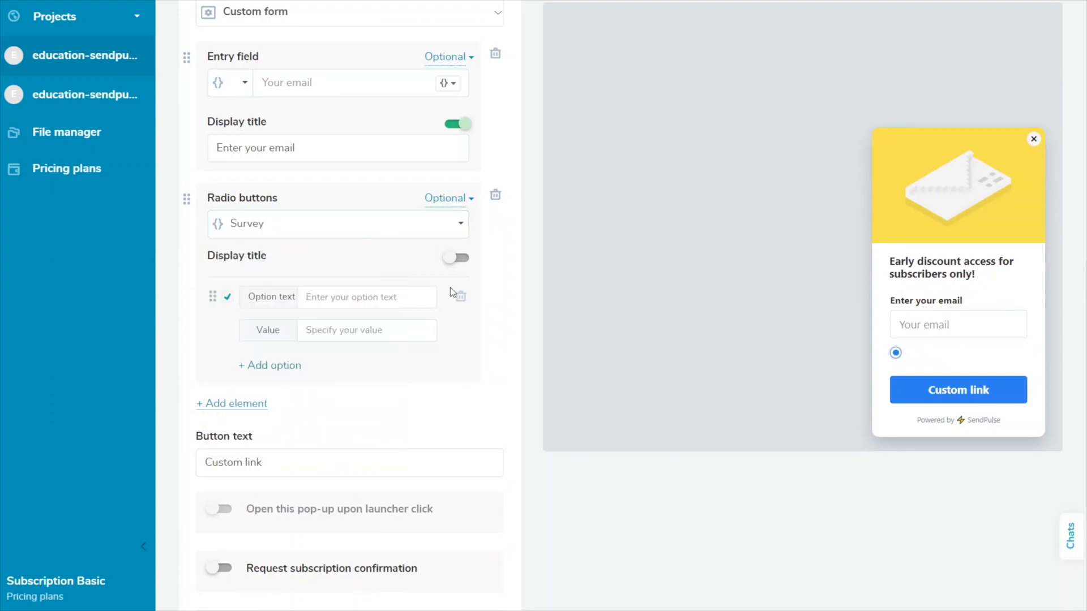
- Title the radio buttons 'I want to receive a digest with discounts', with option 'Once'
left_click(455, 258)
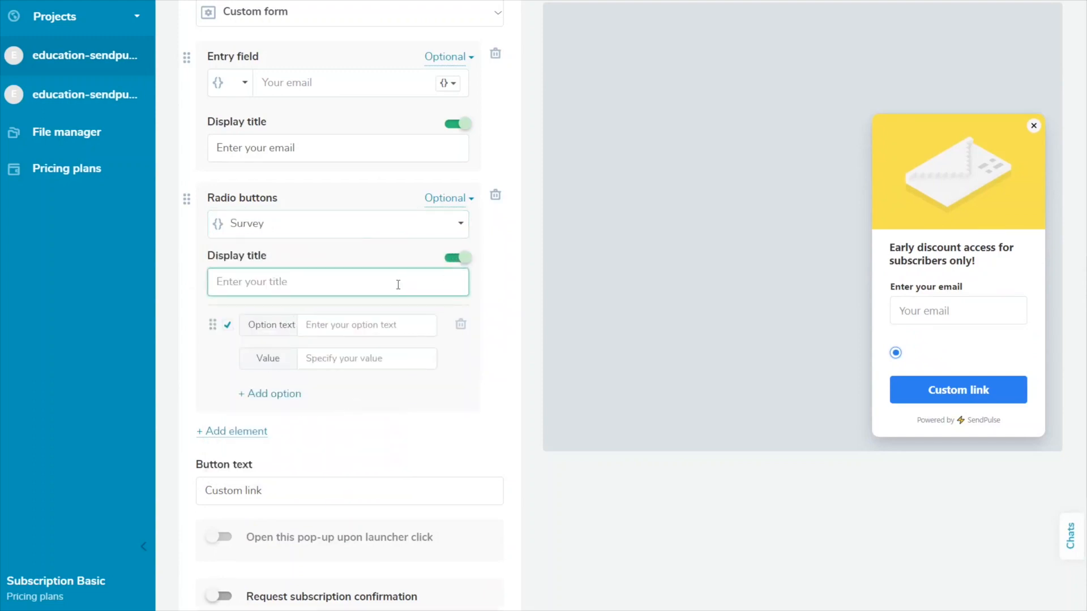
type("I want to receive a digest with discounts")
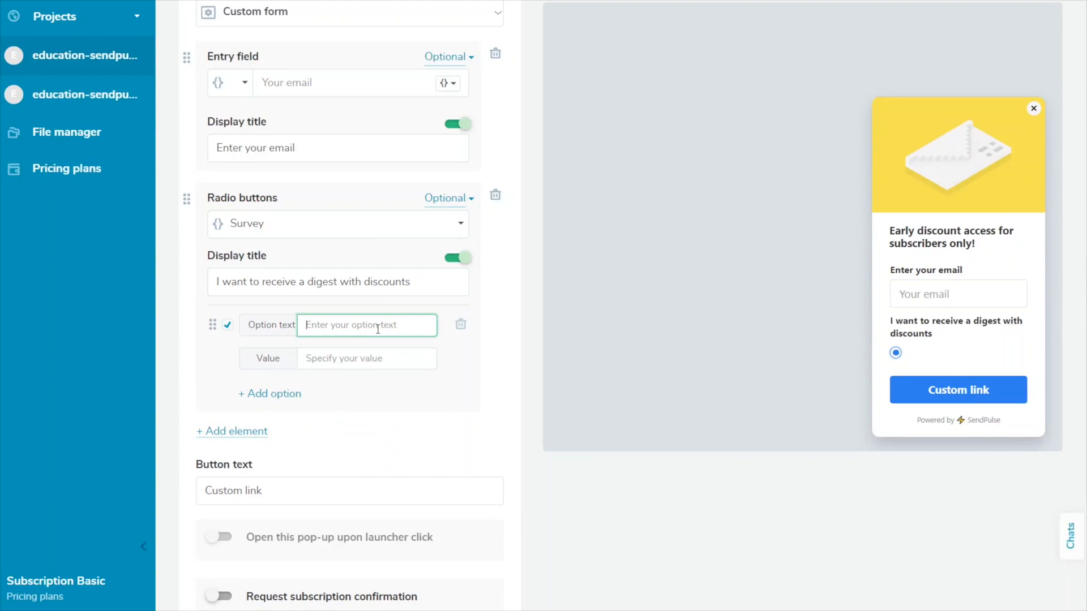
type("Once")
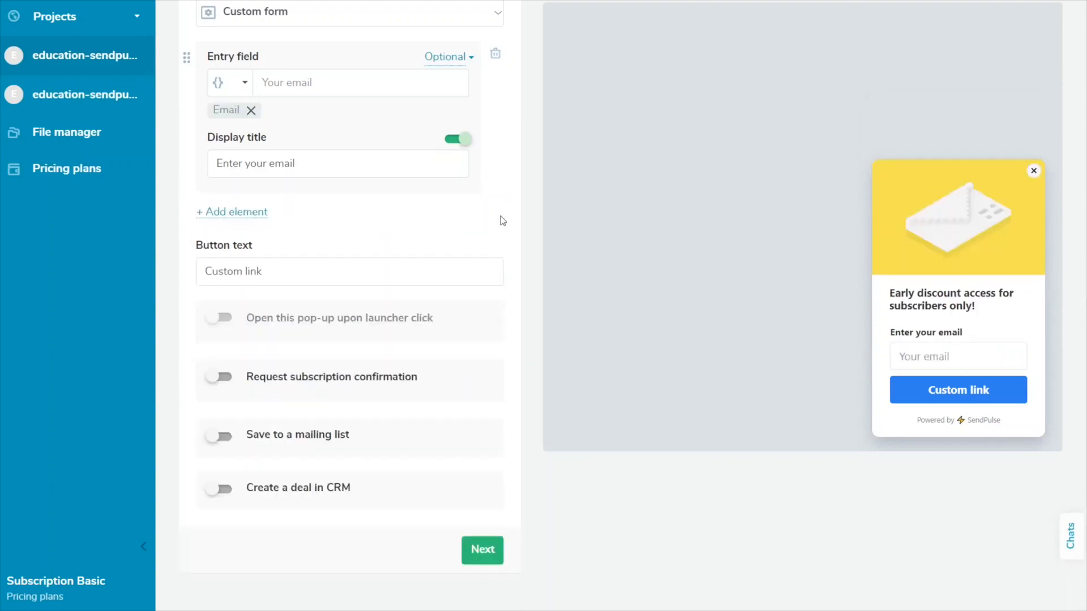
- Try a titled NPS survey saved to Survey with heart answers, then delete it
left_click(232, 212)
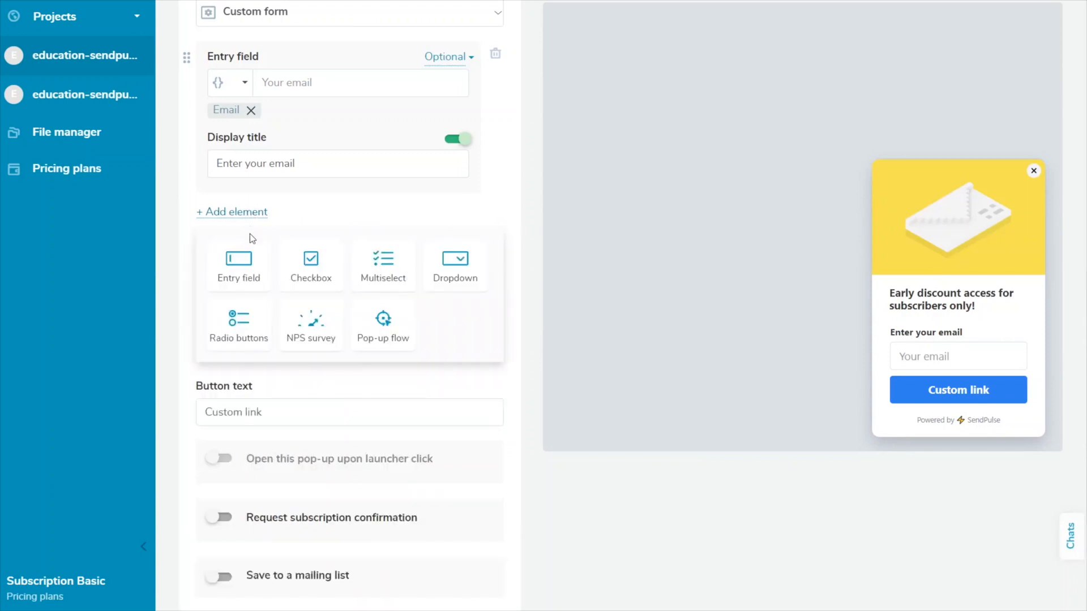
left_click(311, 326)
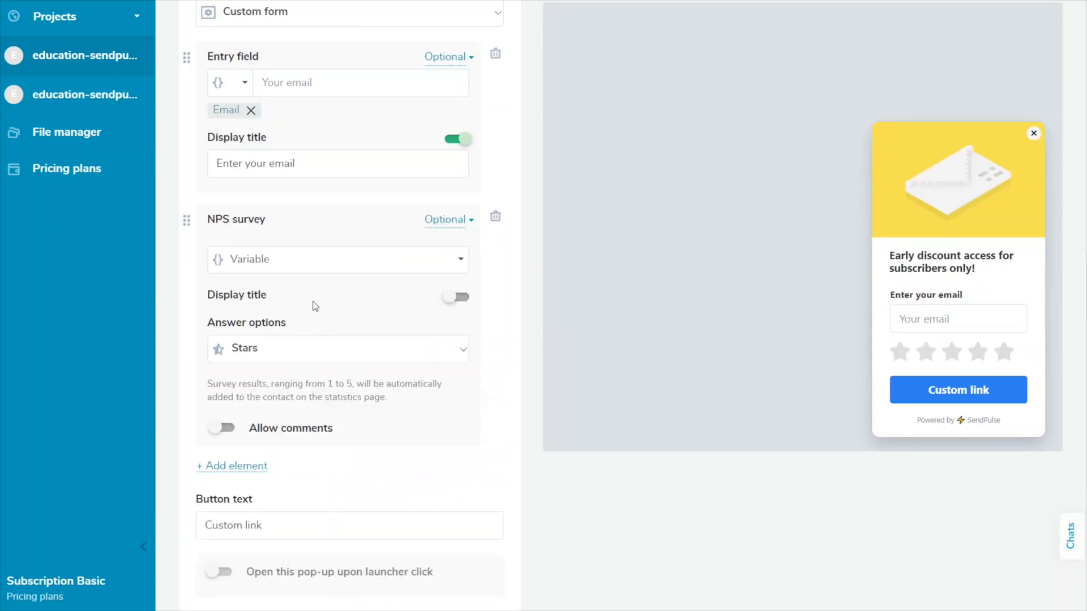
left_click(337, 259)
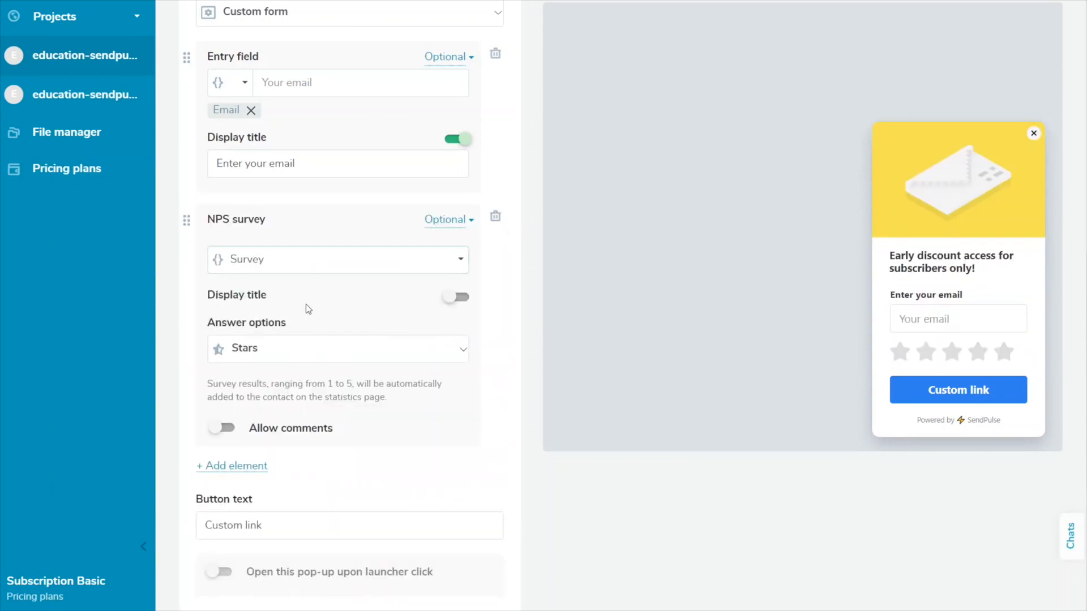
left_click(456, 297)
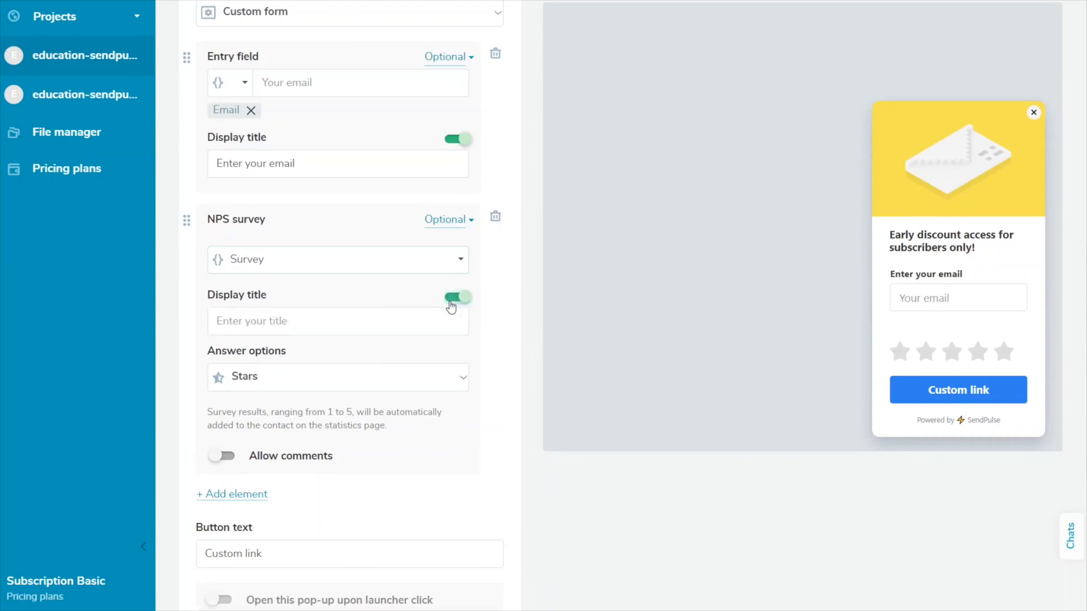
left_click(338, 348)
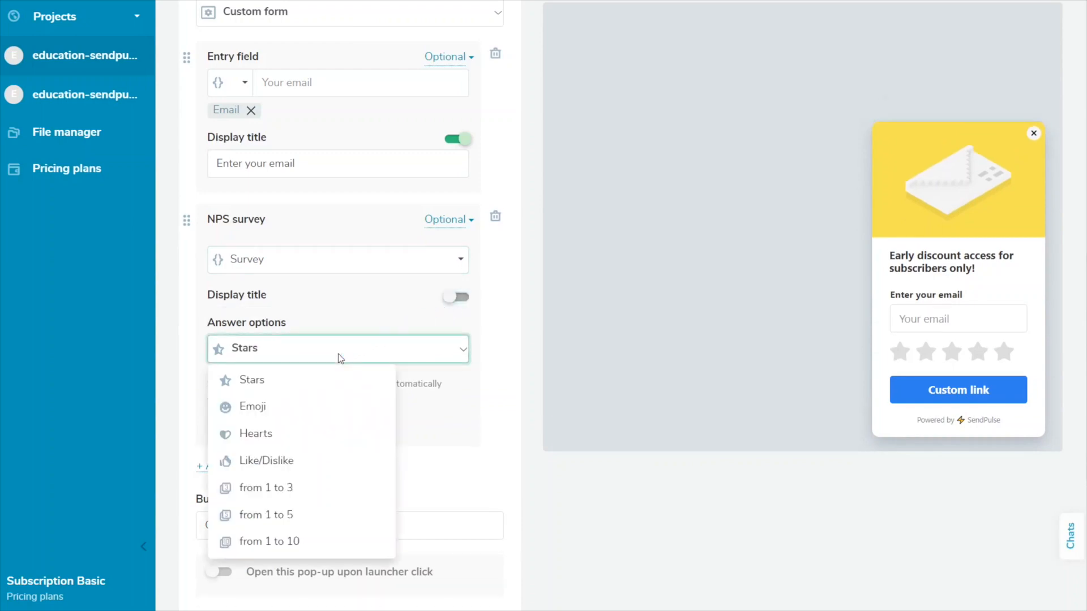
left_click(251, 407)
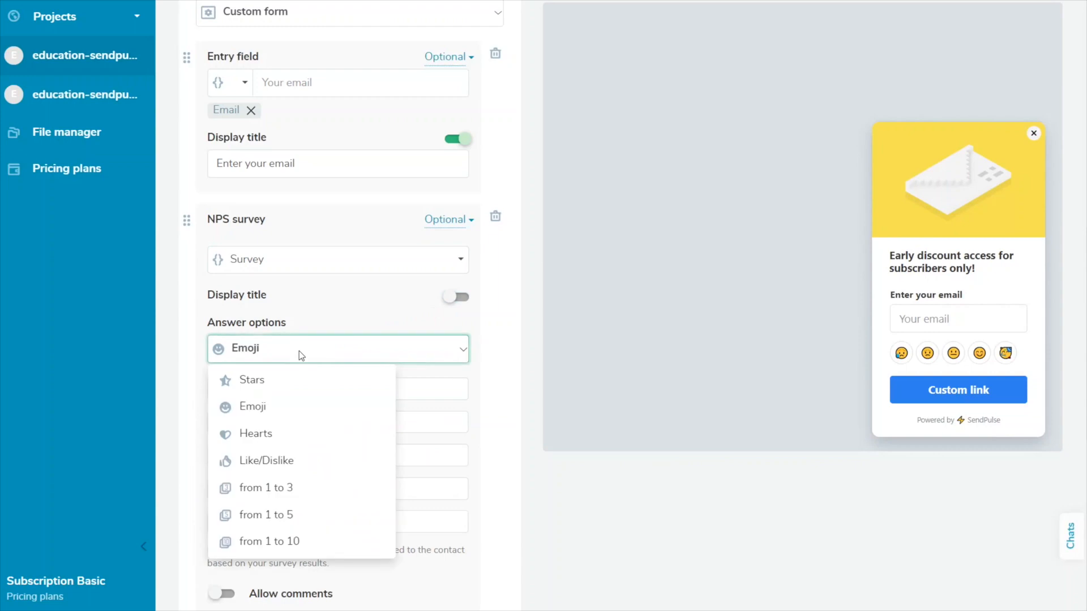
left_click(255, 433)
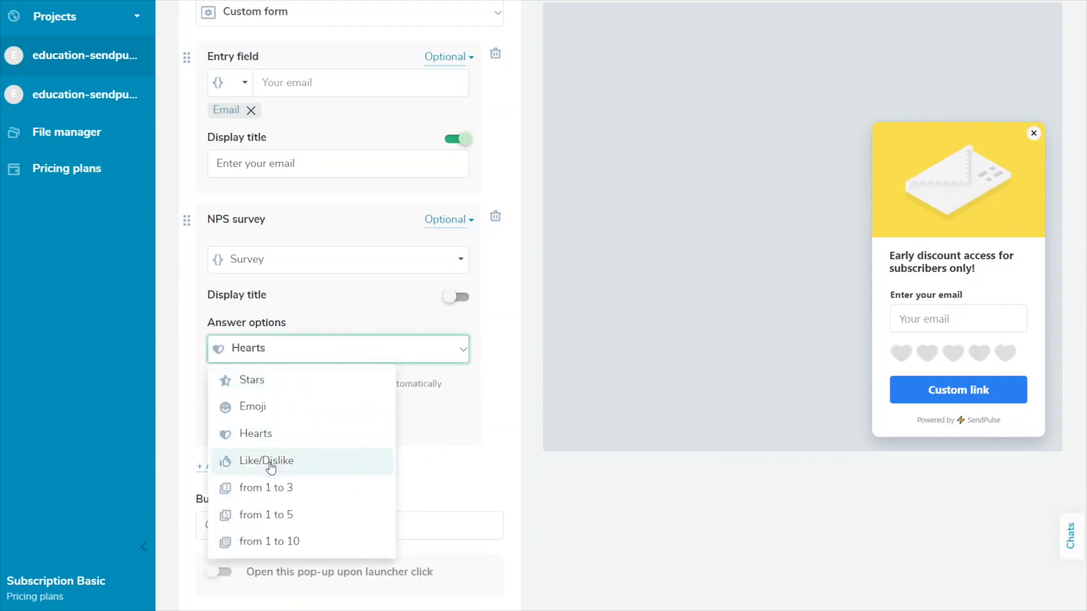
left_click(265, 488)
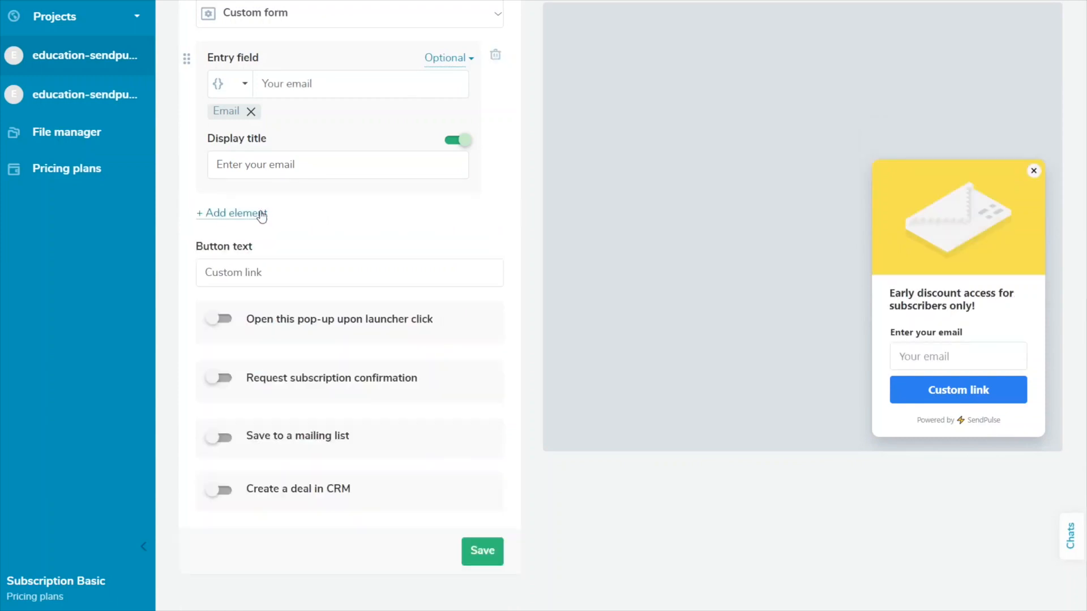
- Add a 'Get a discount' button opening the Discount pop-up, plus a first-name field above email
left_click(231, 213)
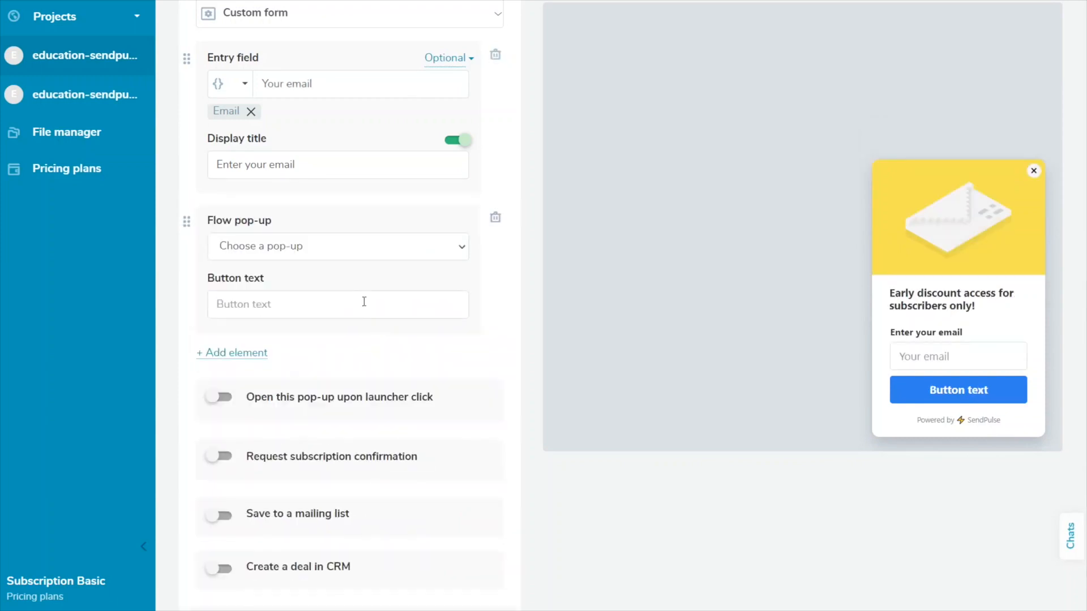
left_click(338, 247)
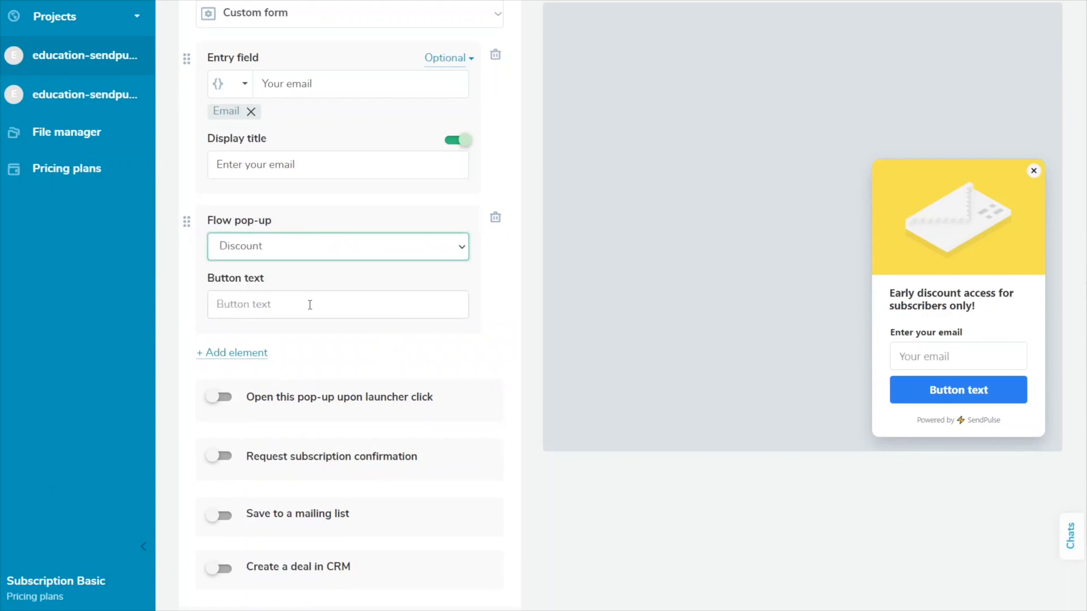
type("Get a discount")
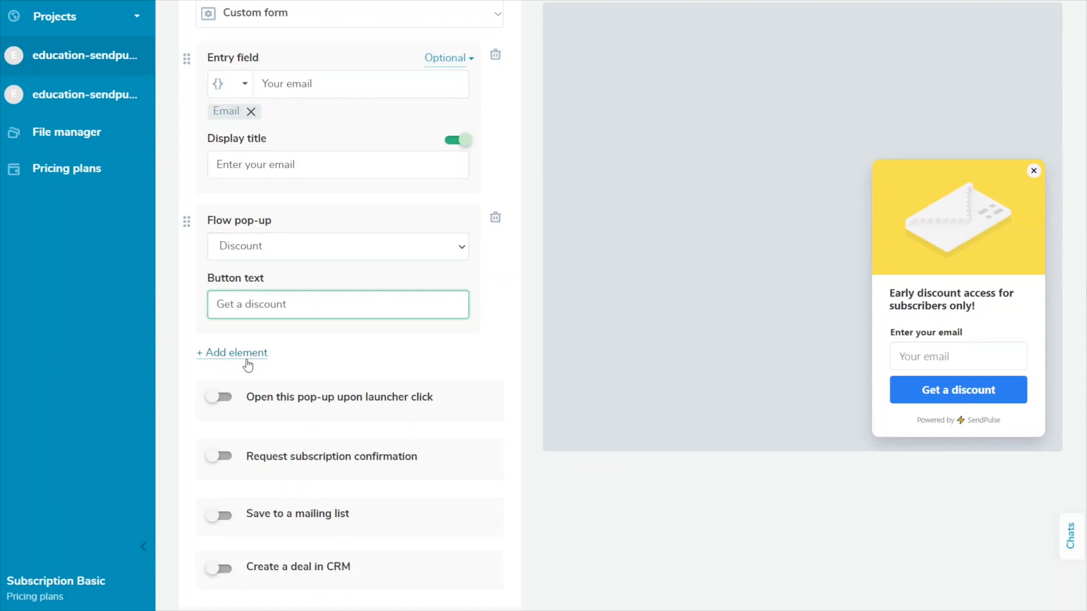
left_click(231, 353)
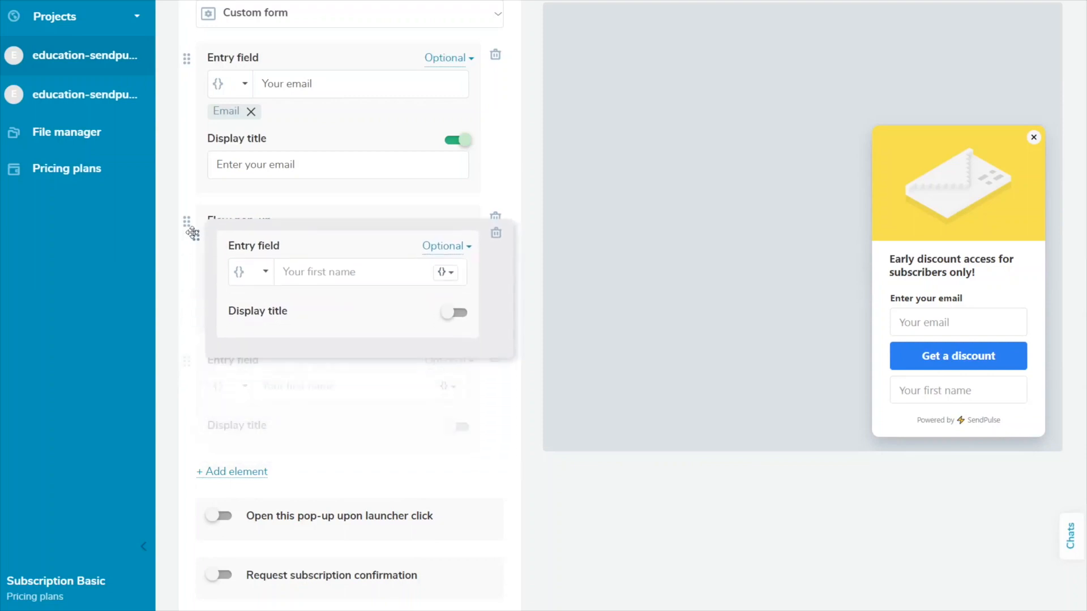
left_click_drag(186, 226, 185, 62)
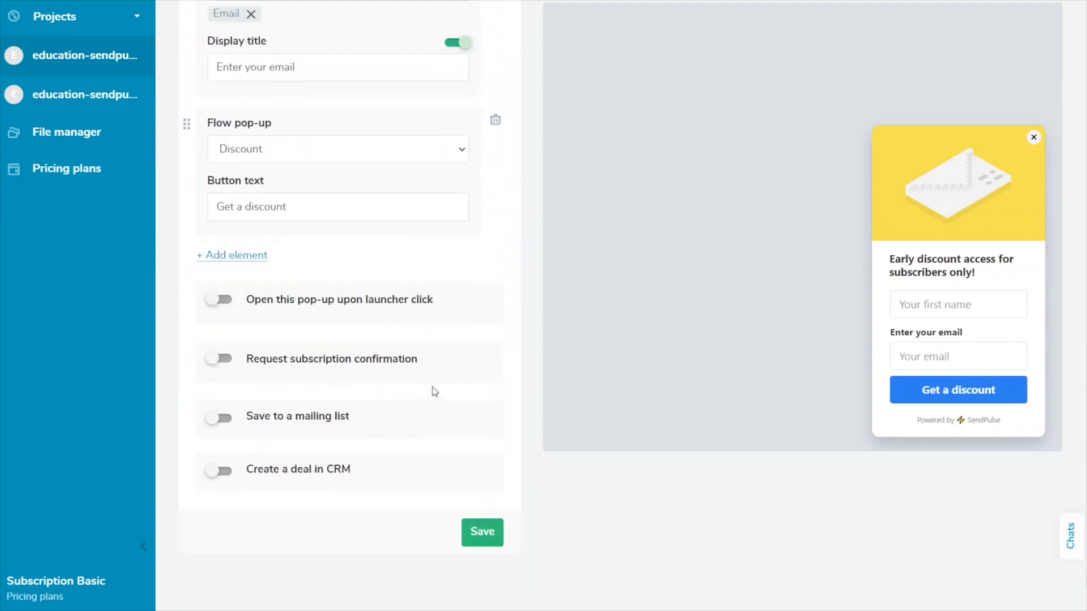
scroll("down", 3)
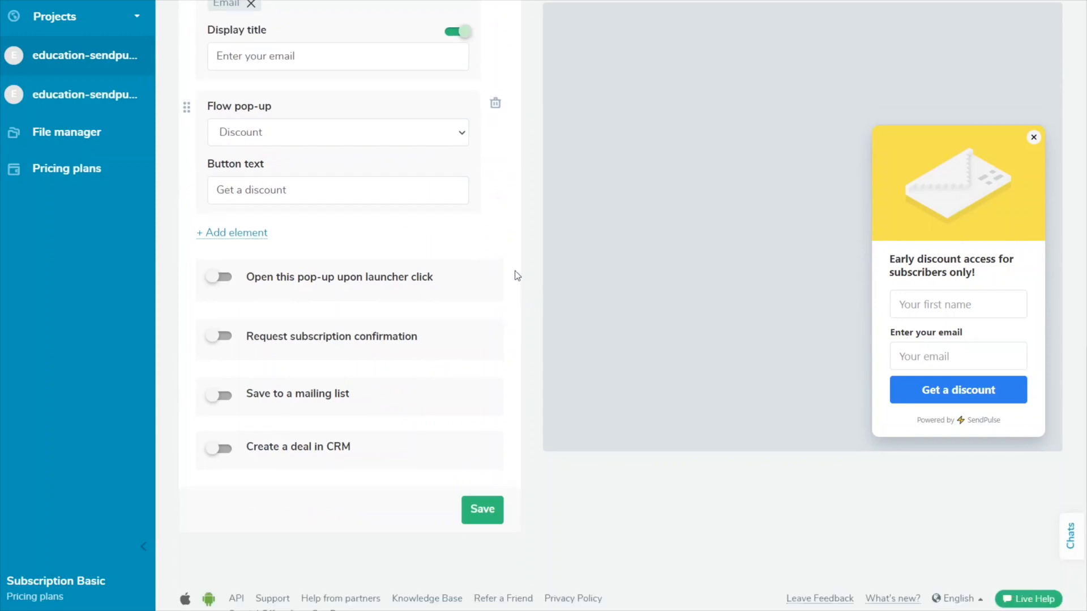
left_click(218, 277)
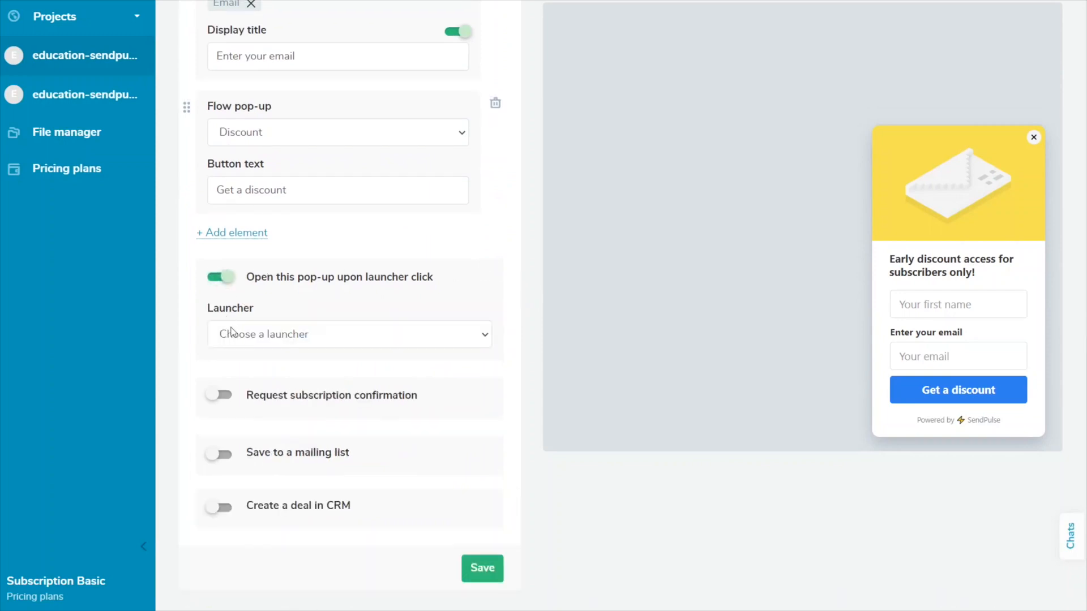
left_click(349, 333)
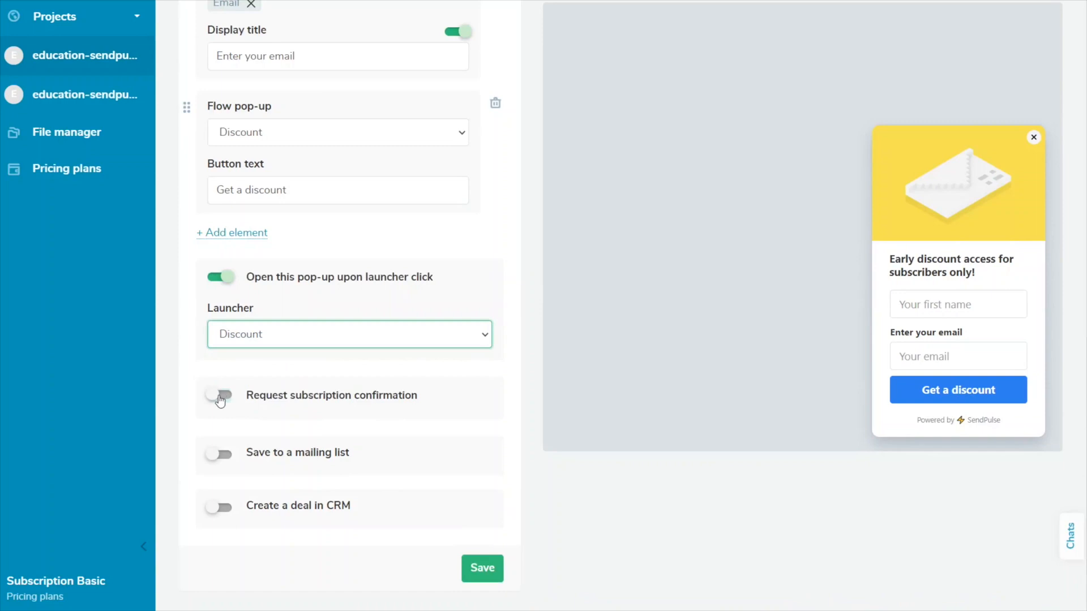
left_click(219, 395)
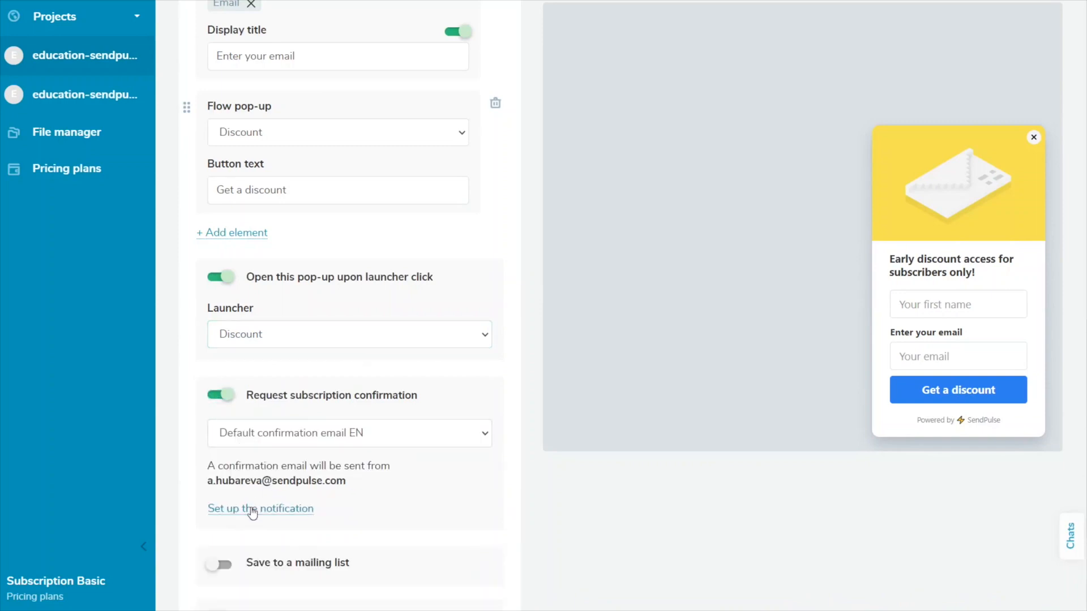
left_click(260, 508)
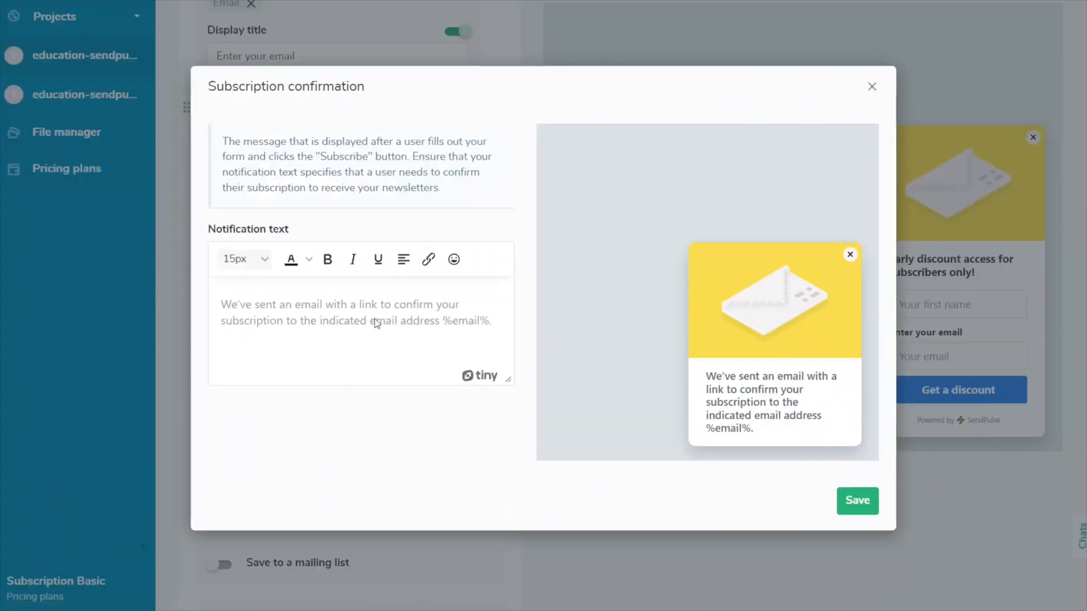
type("We have sent an email to the email address you provided. To receive newsletters, please confirm your subscription.")
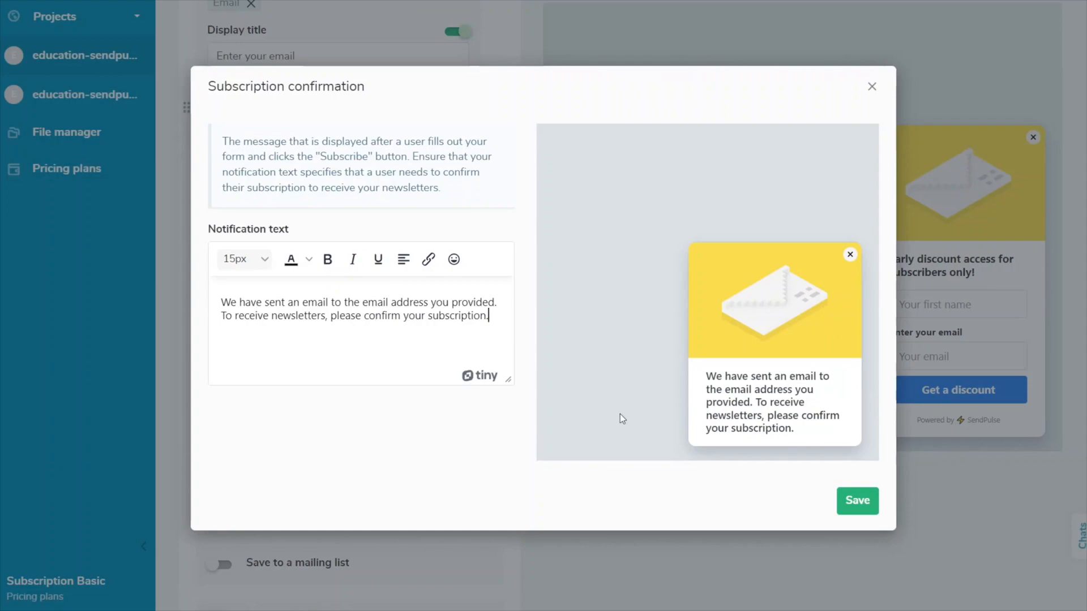
left_click(856, 500)
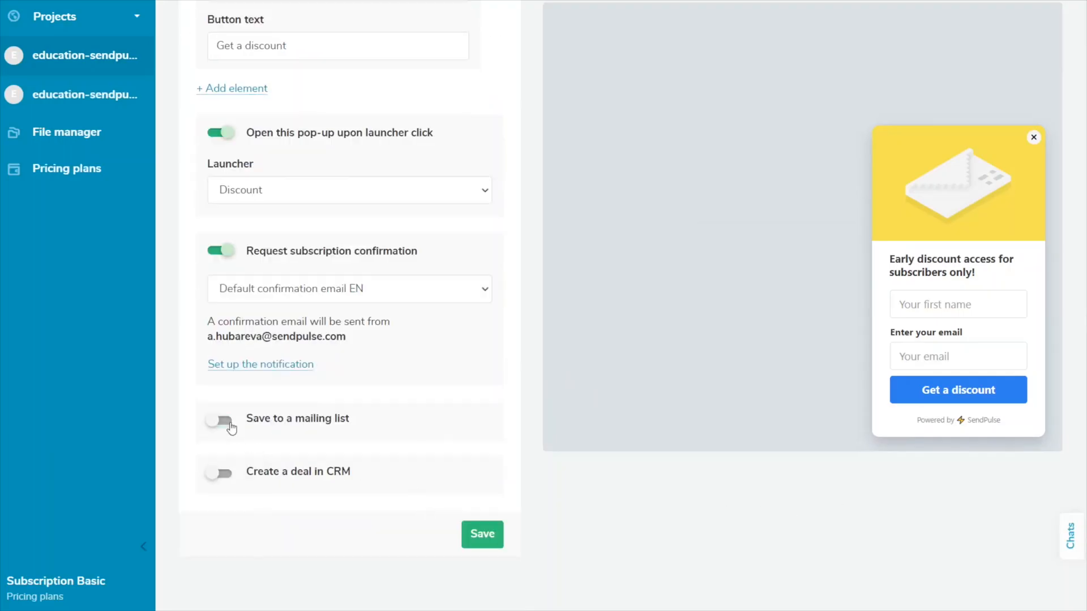
left_click(220, 422)
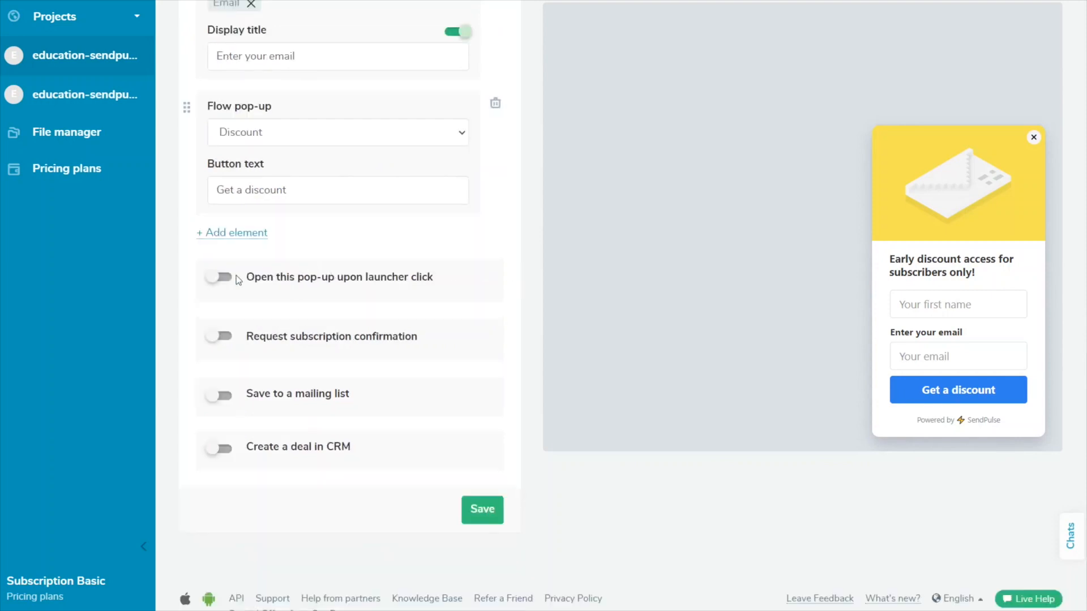
- Open the pop-up from the Discount launcher and save reworded subscription-confirmation notification text
left_click(217, 277)
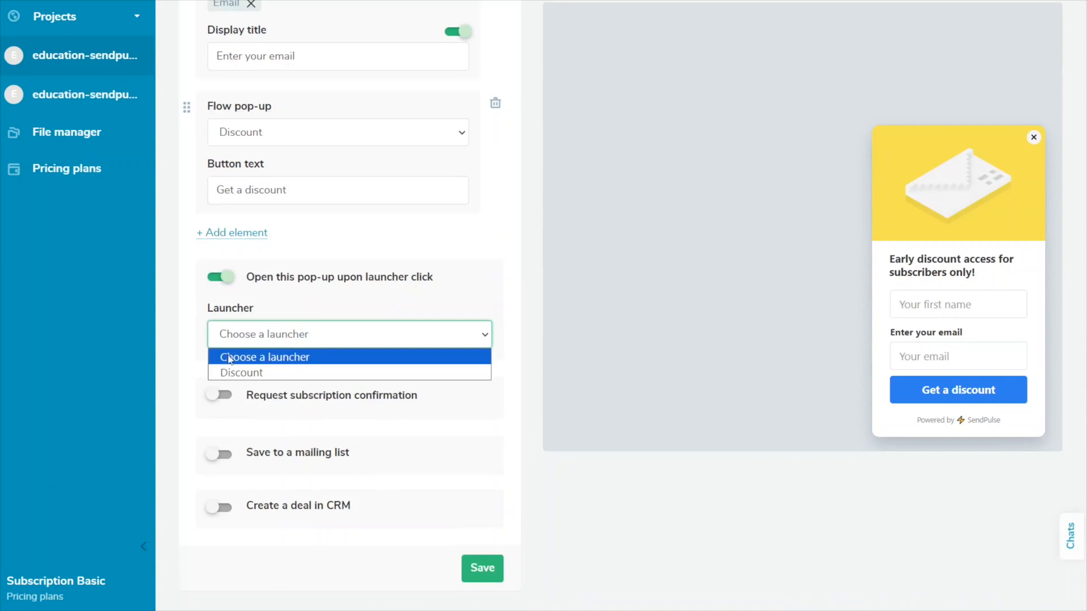
left_click(219, 395)
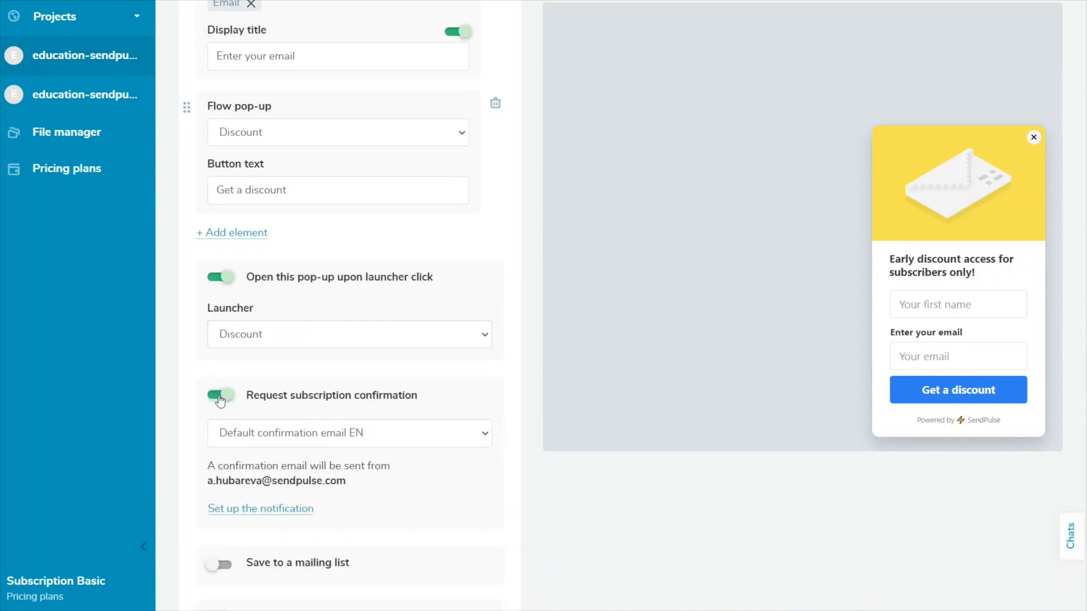
left_click(260, 508)
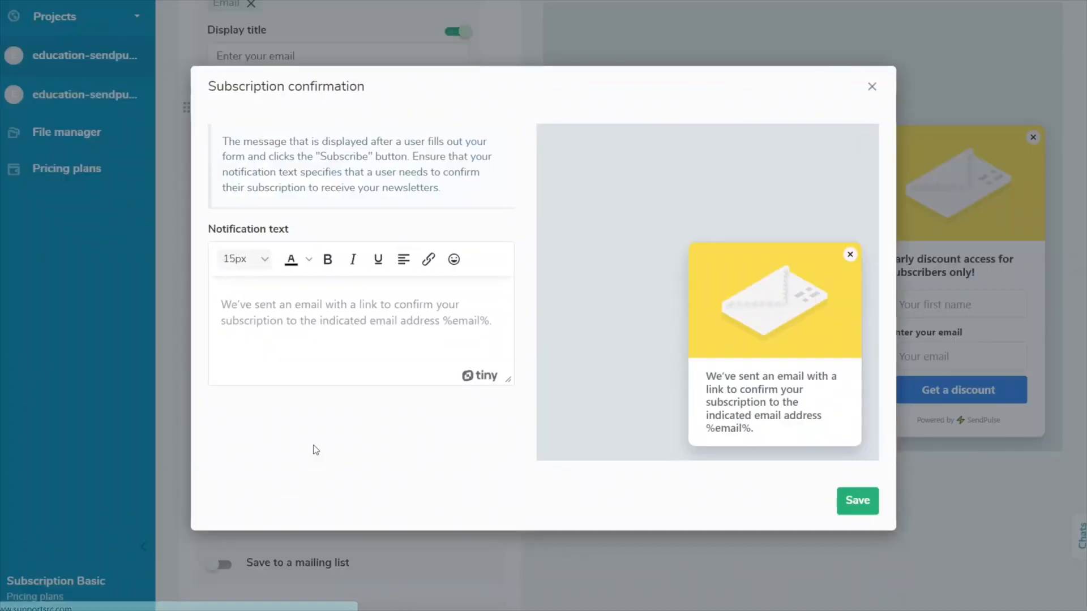
type("We have sent an email to the email address you provided. To receive newsletters, please confirm your subscription.")
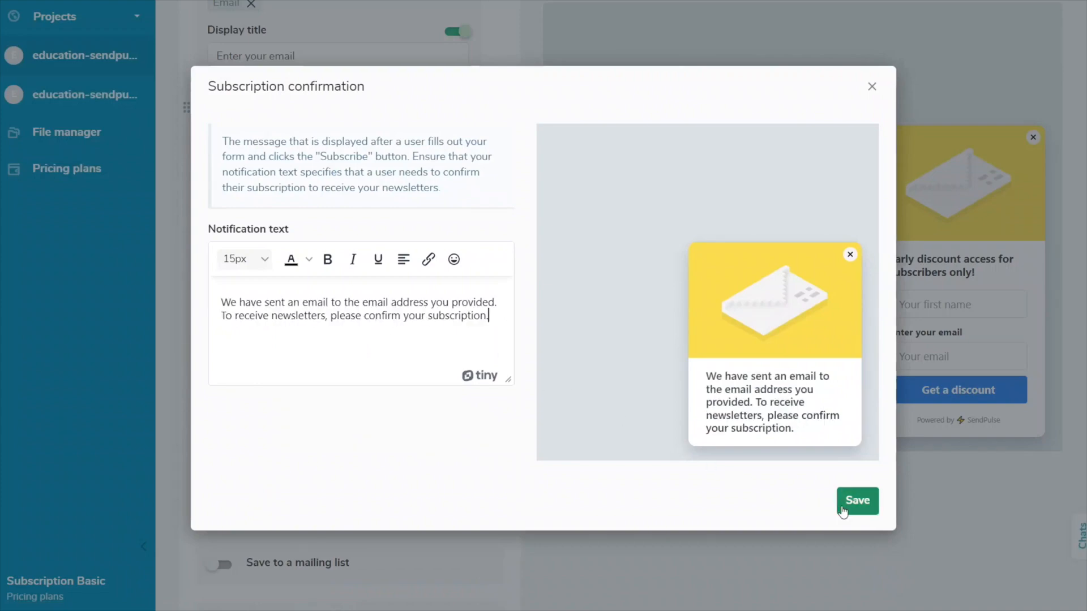
left_click(856, 500)
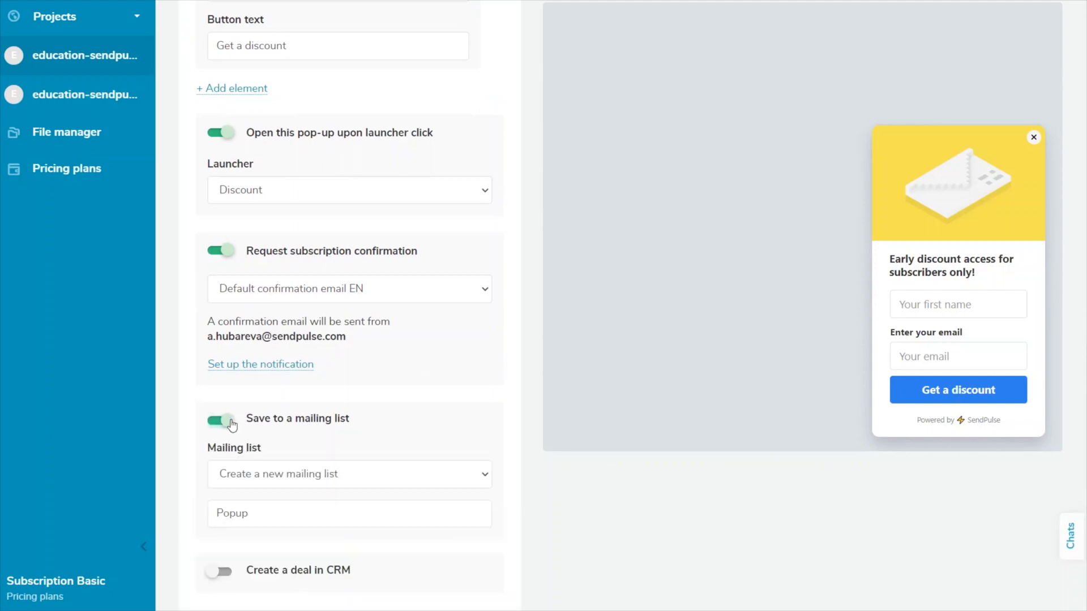
- Save subscribers to My addresses and create a CRM deal at stage New
left_click(349, 474)
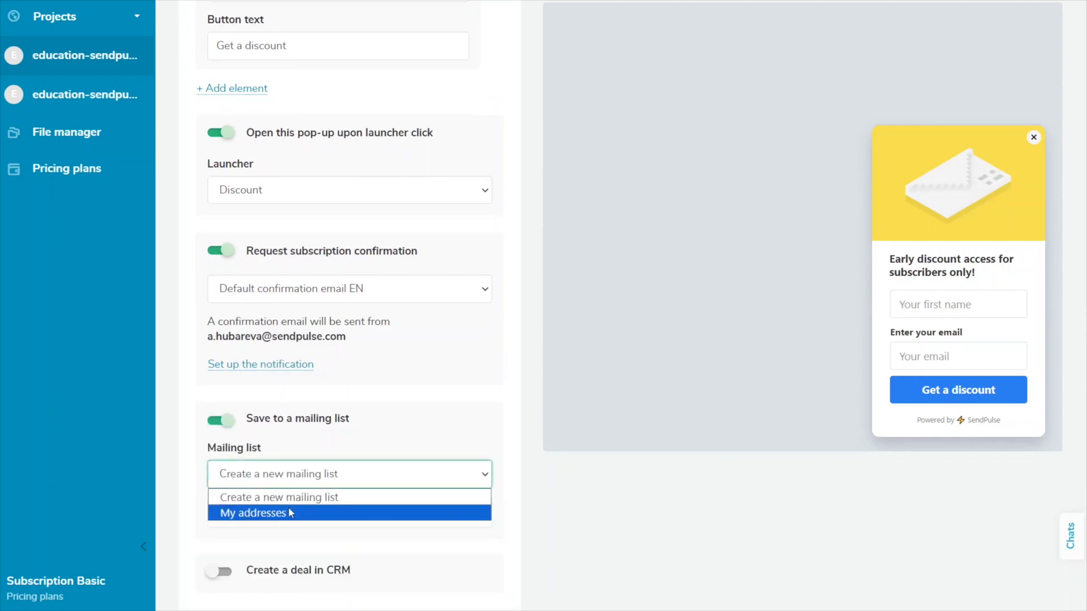
left_click(253, 513)
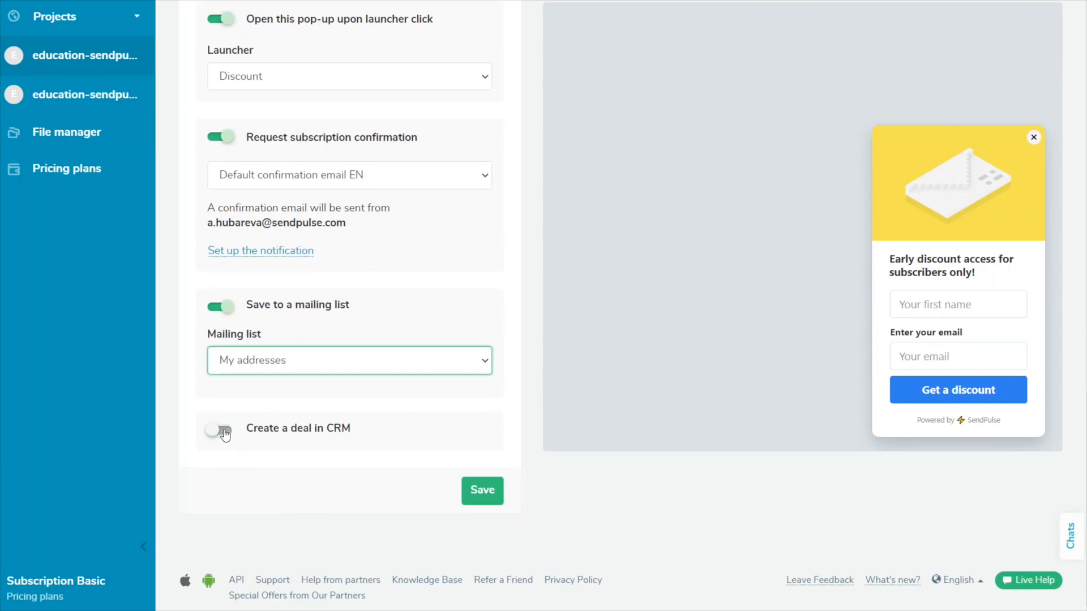
left_click(221, 432)
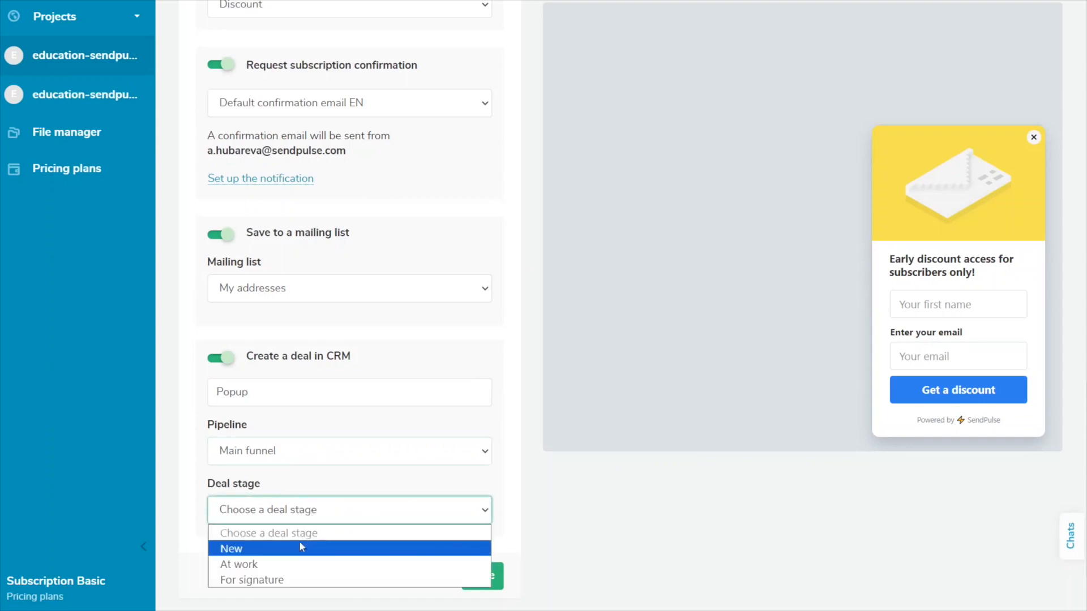
left_click(231, 548)
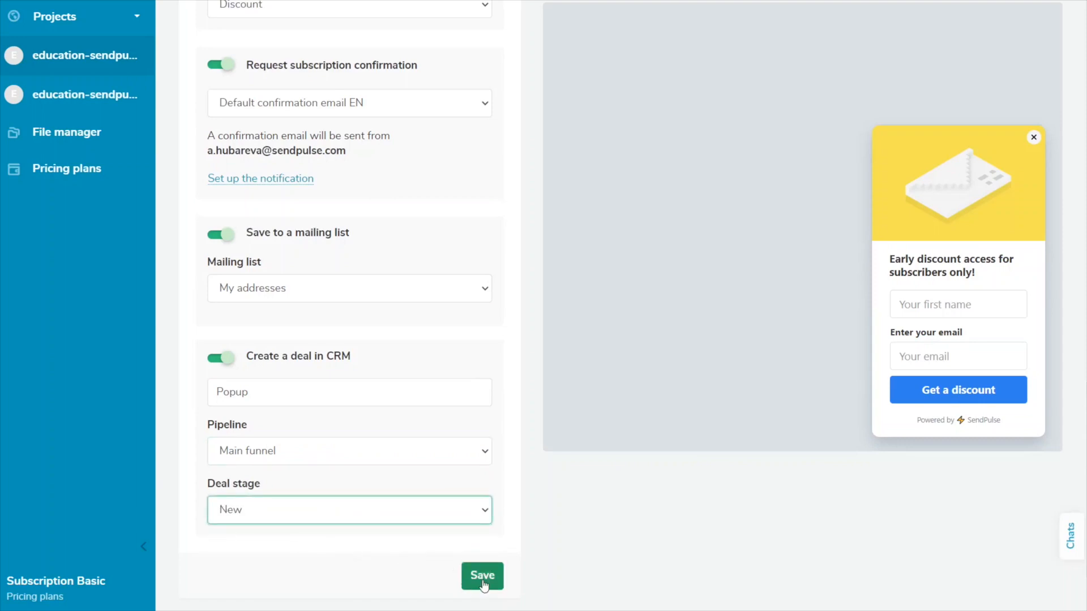